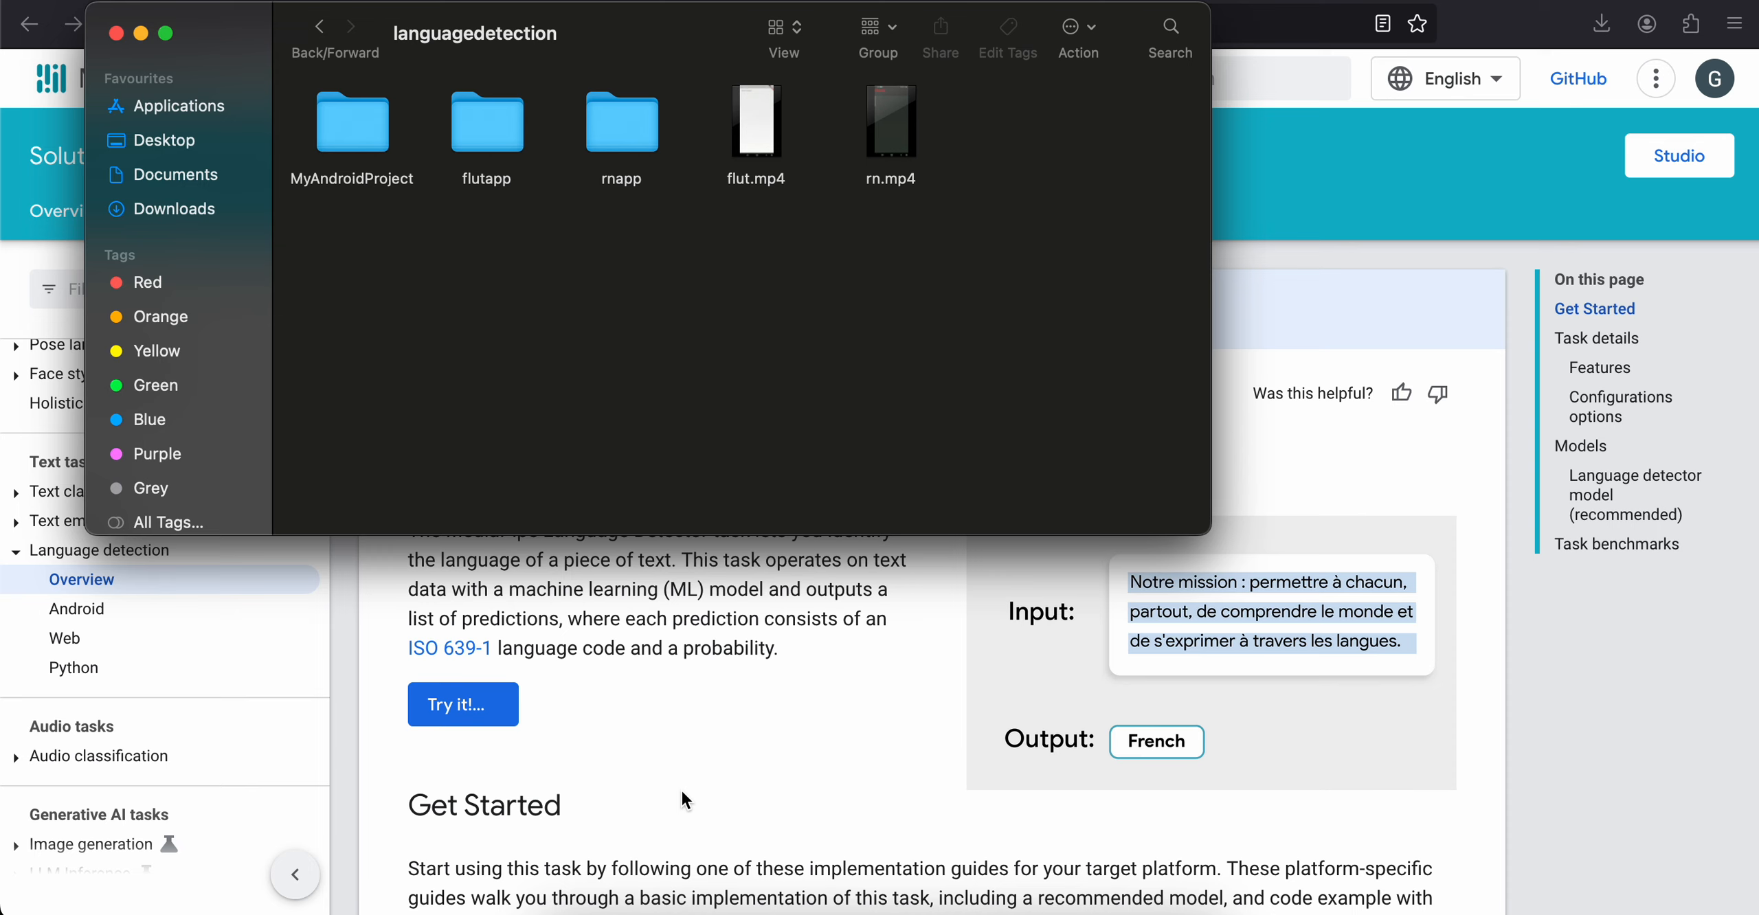
mouse_move(701, 789)
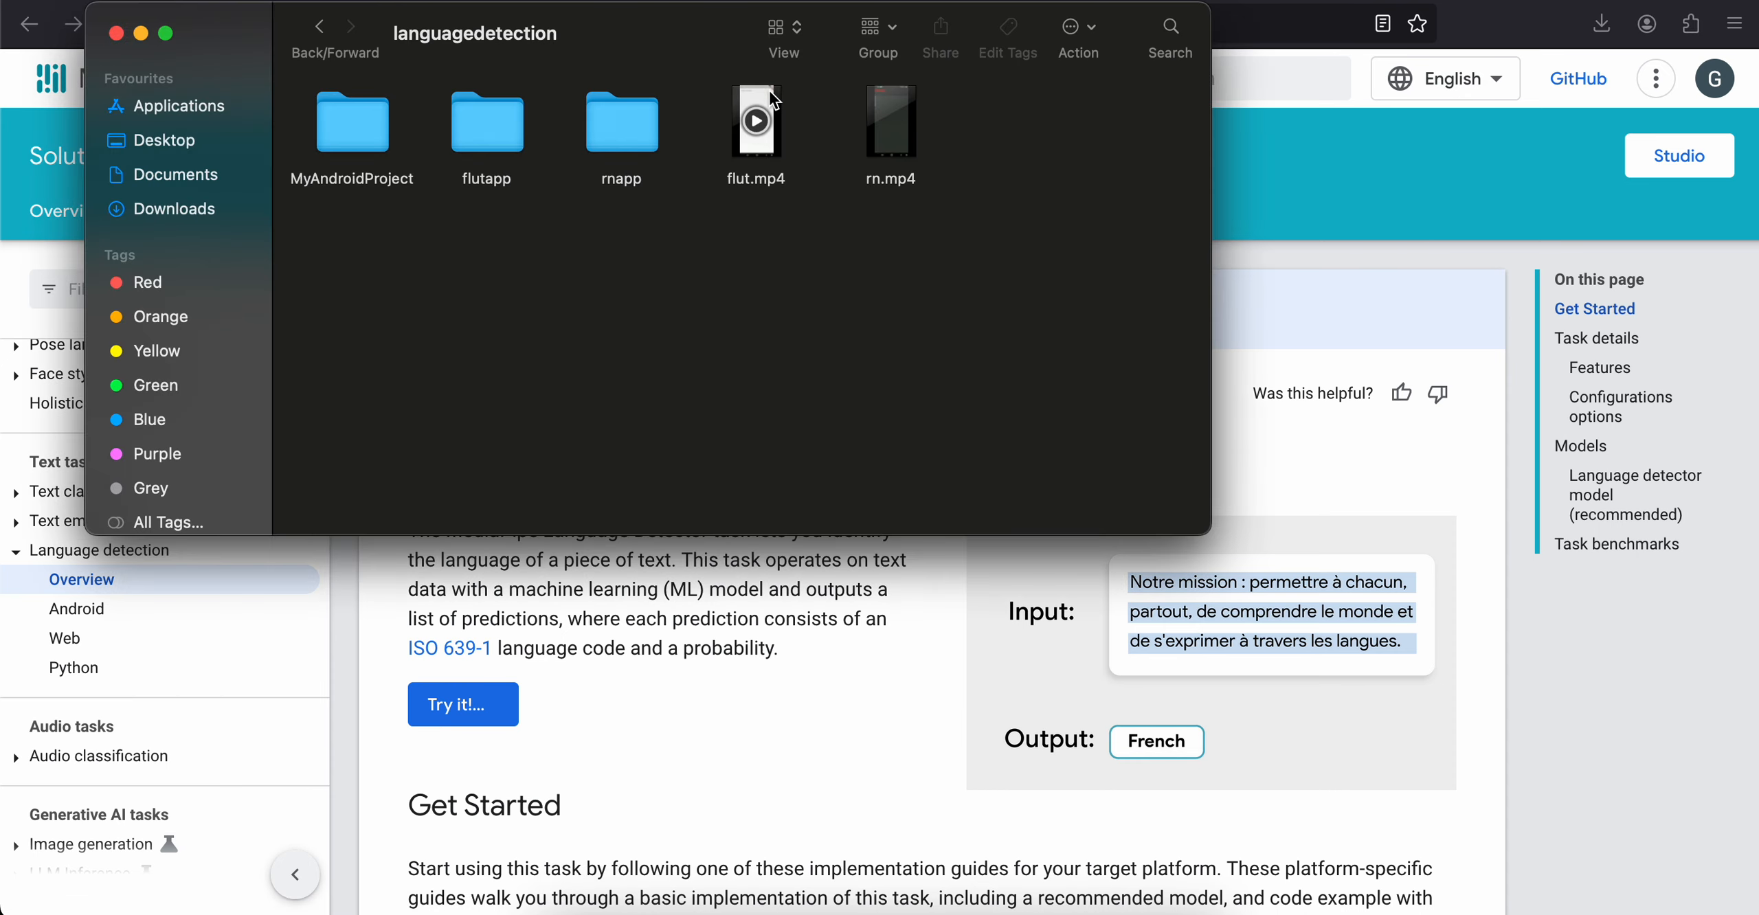
Step: Play the flut.mp4 demo showing the Flutter app detecting language code mr
double_click(755, 121)
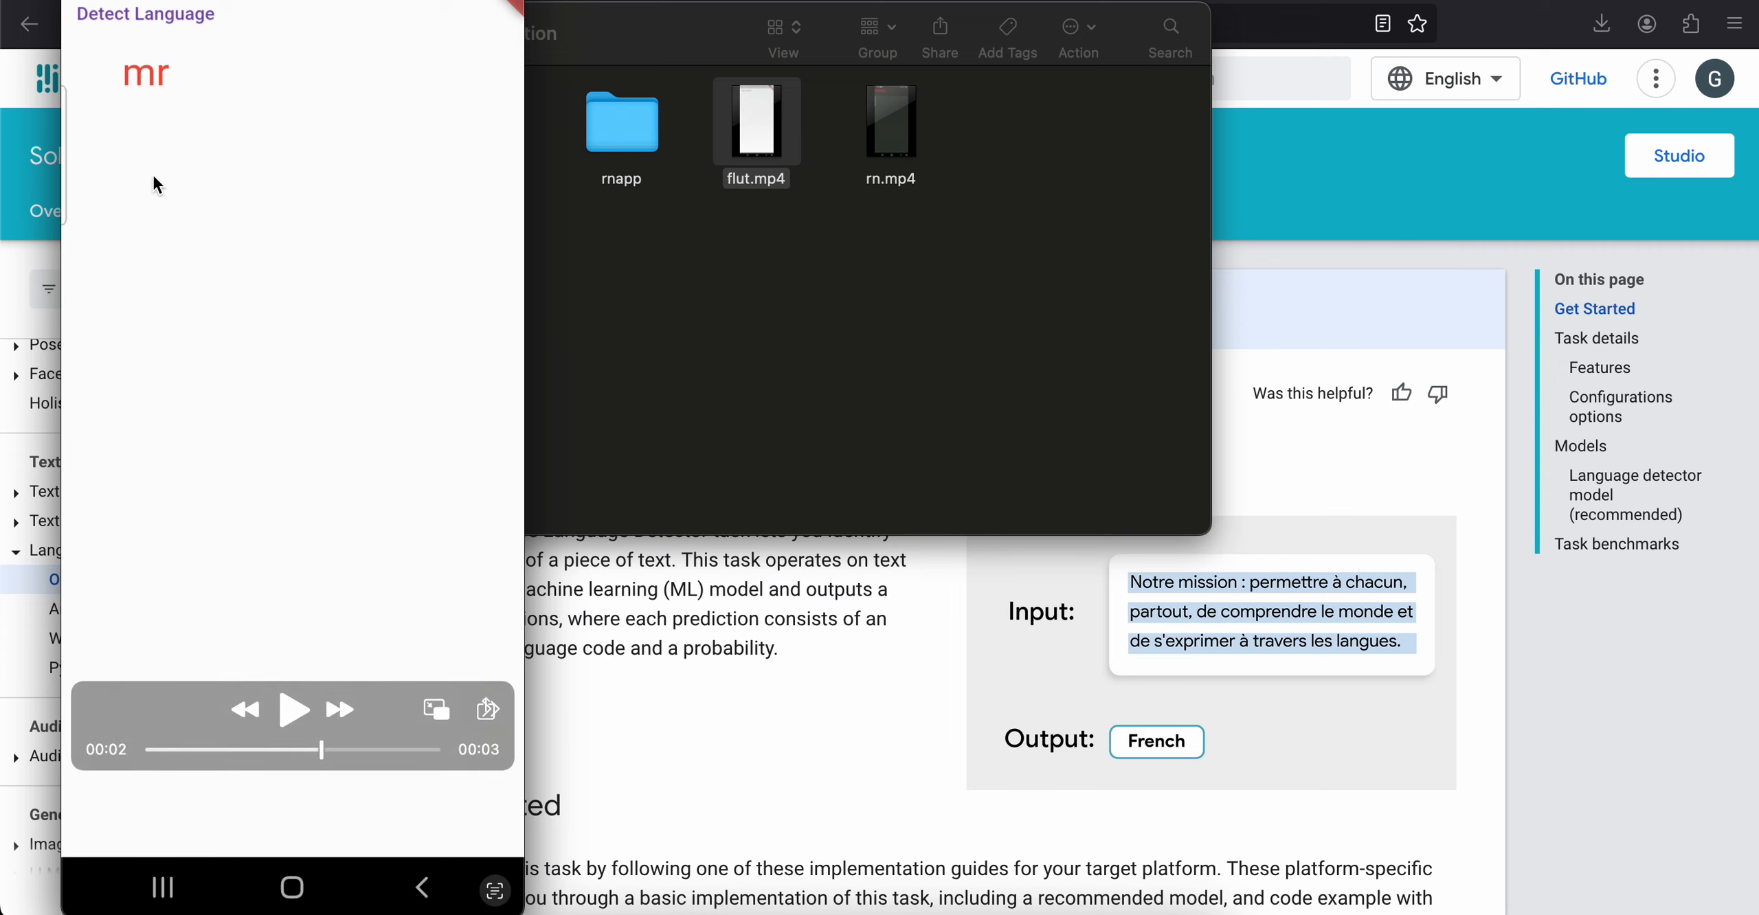
mouse_move(132, 108)
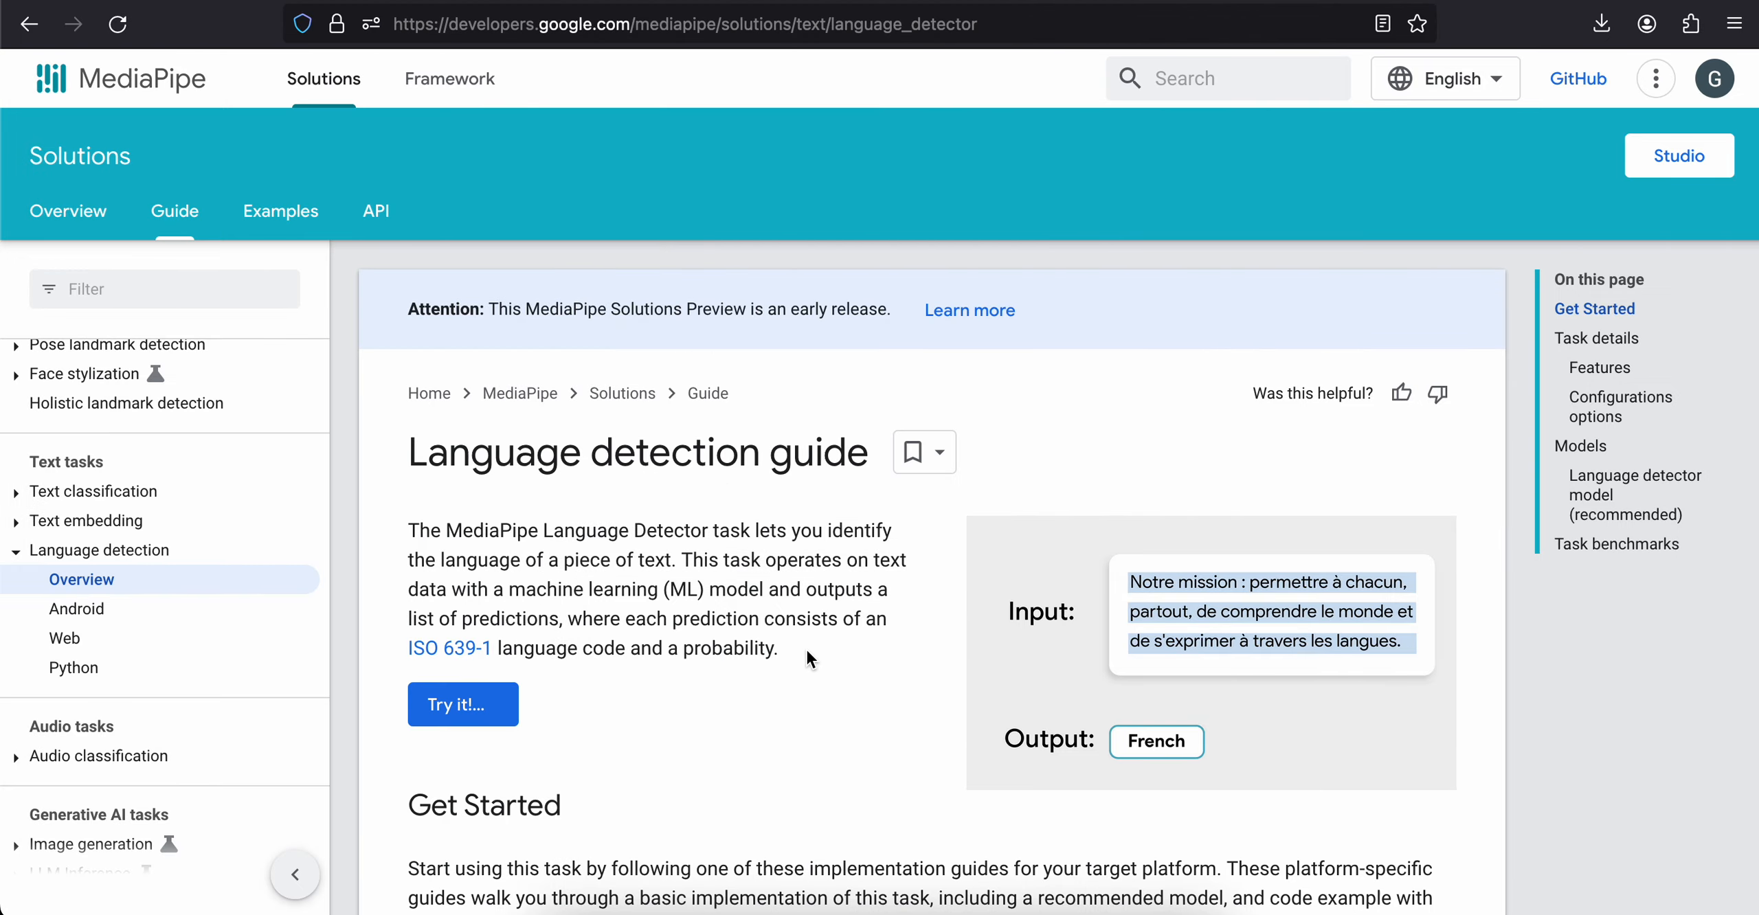
Step: Scroll the MediaPipe guide down to the Language Detector model table and download link
scroll(down, 3)
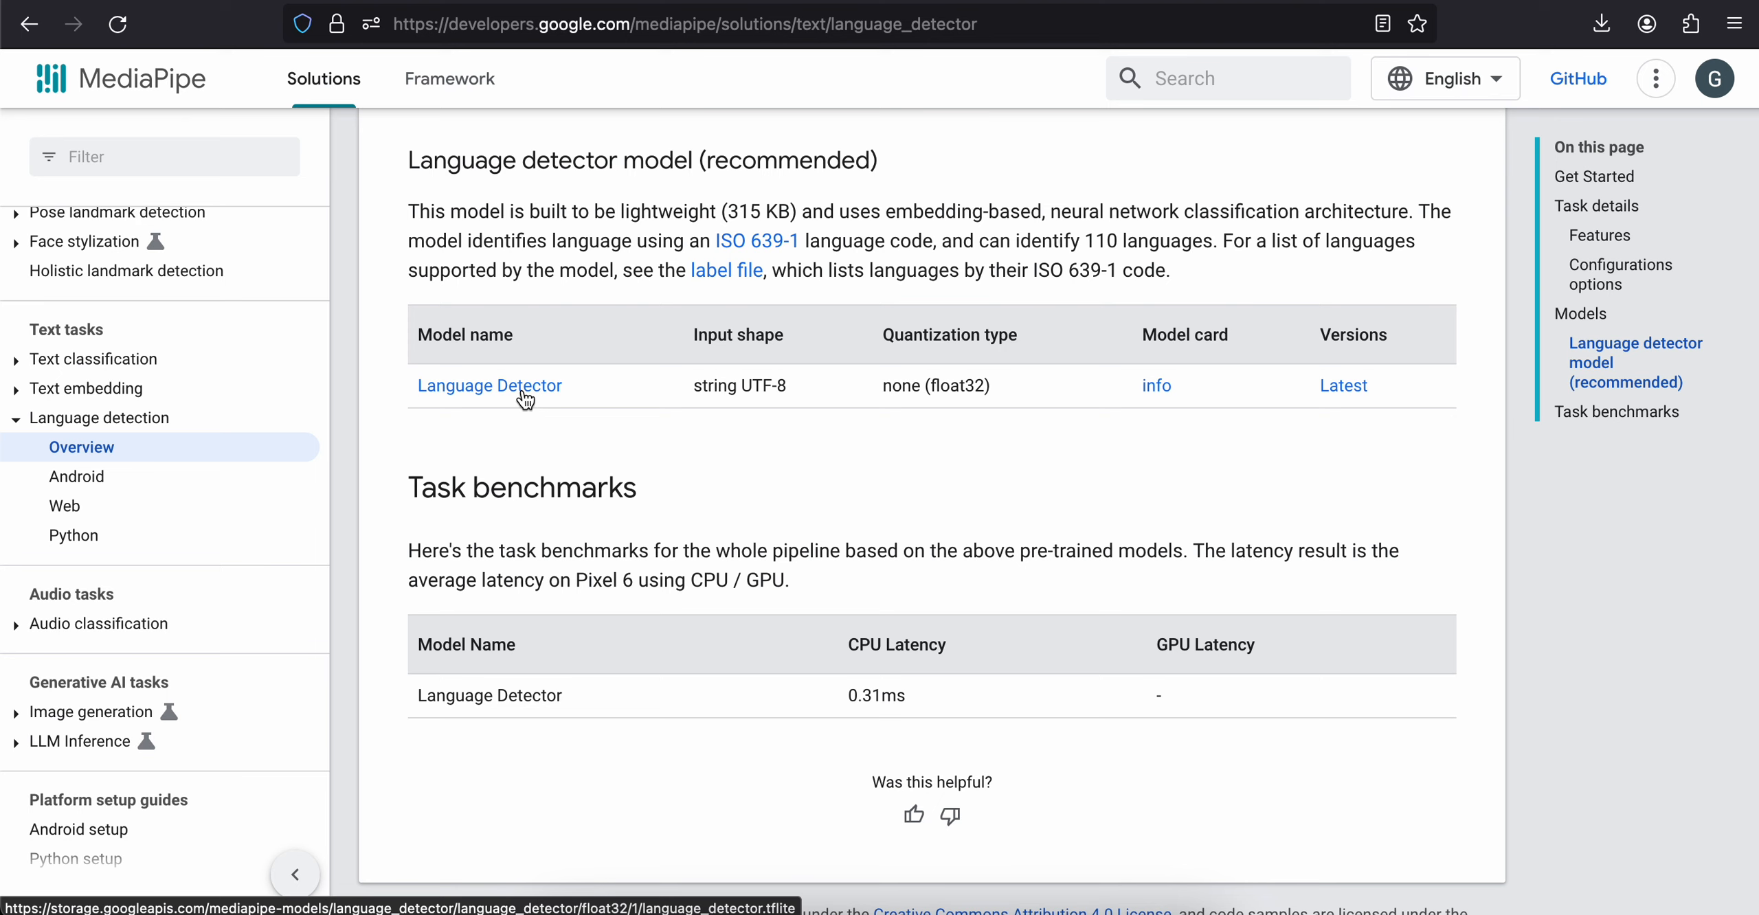
mouse_move(1084, 910)
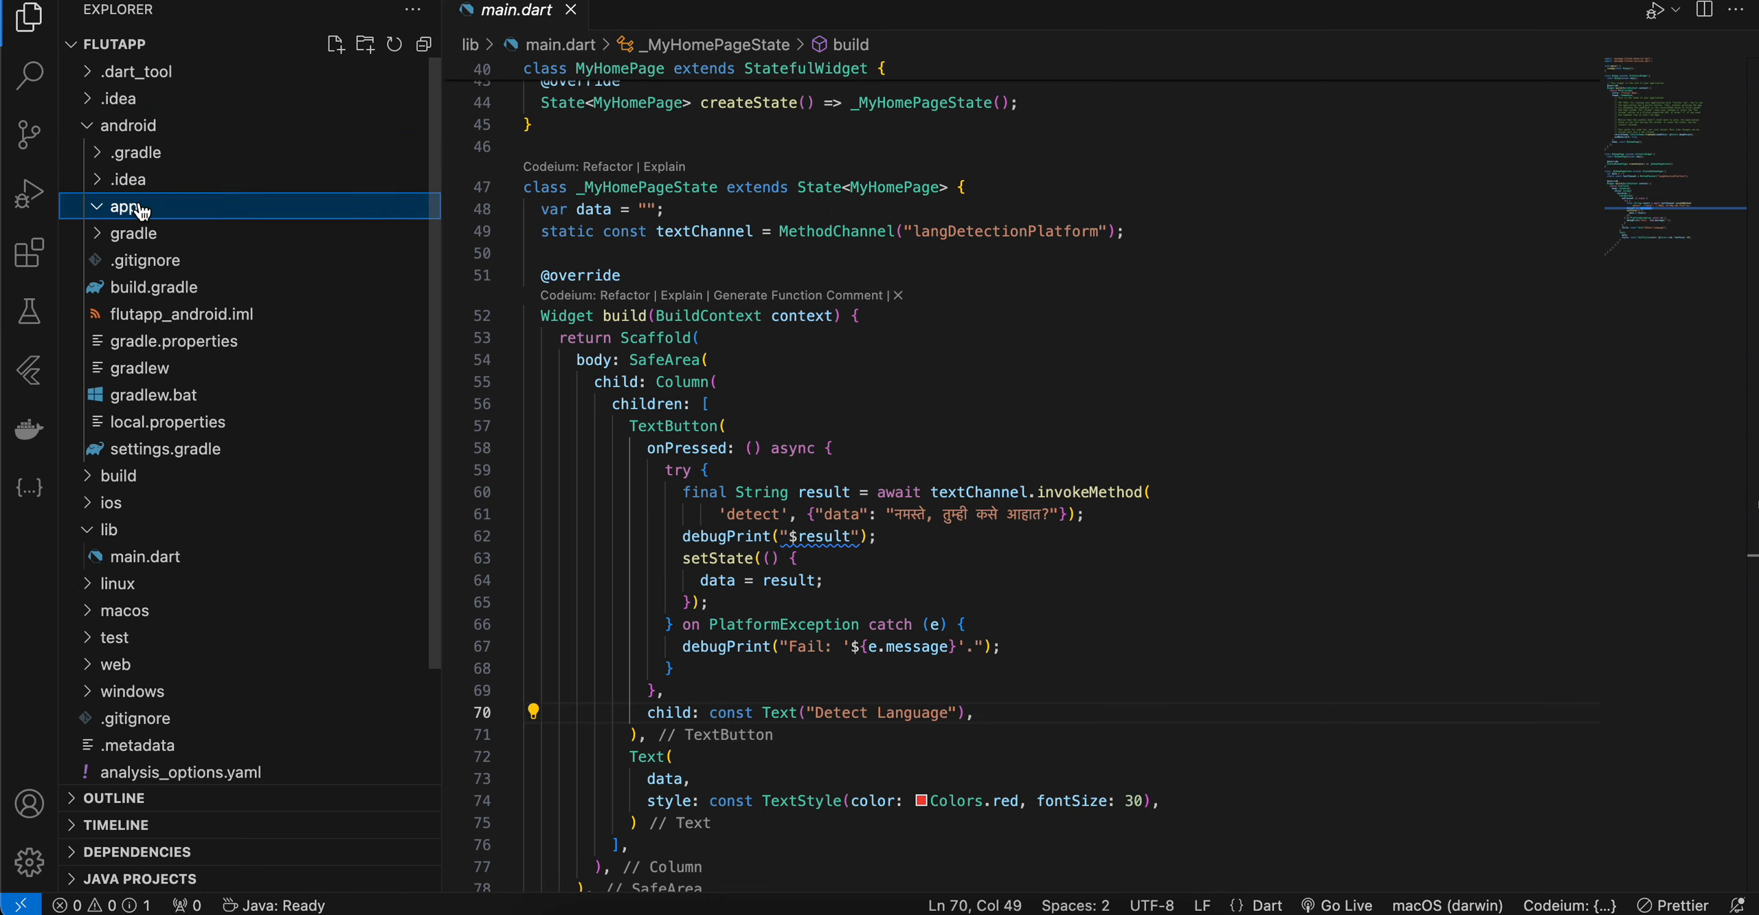
Step: Expand android/app/src/main/assets to reveal language_detector.tflite
click(124, 207)
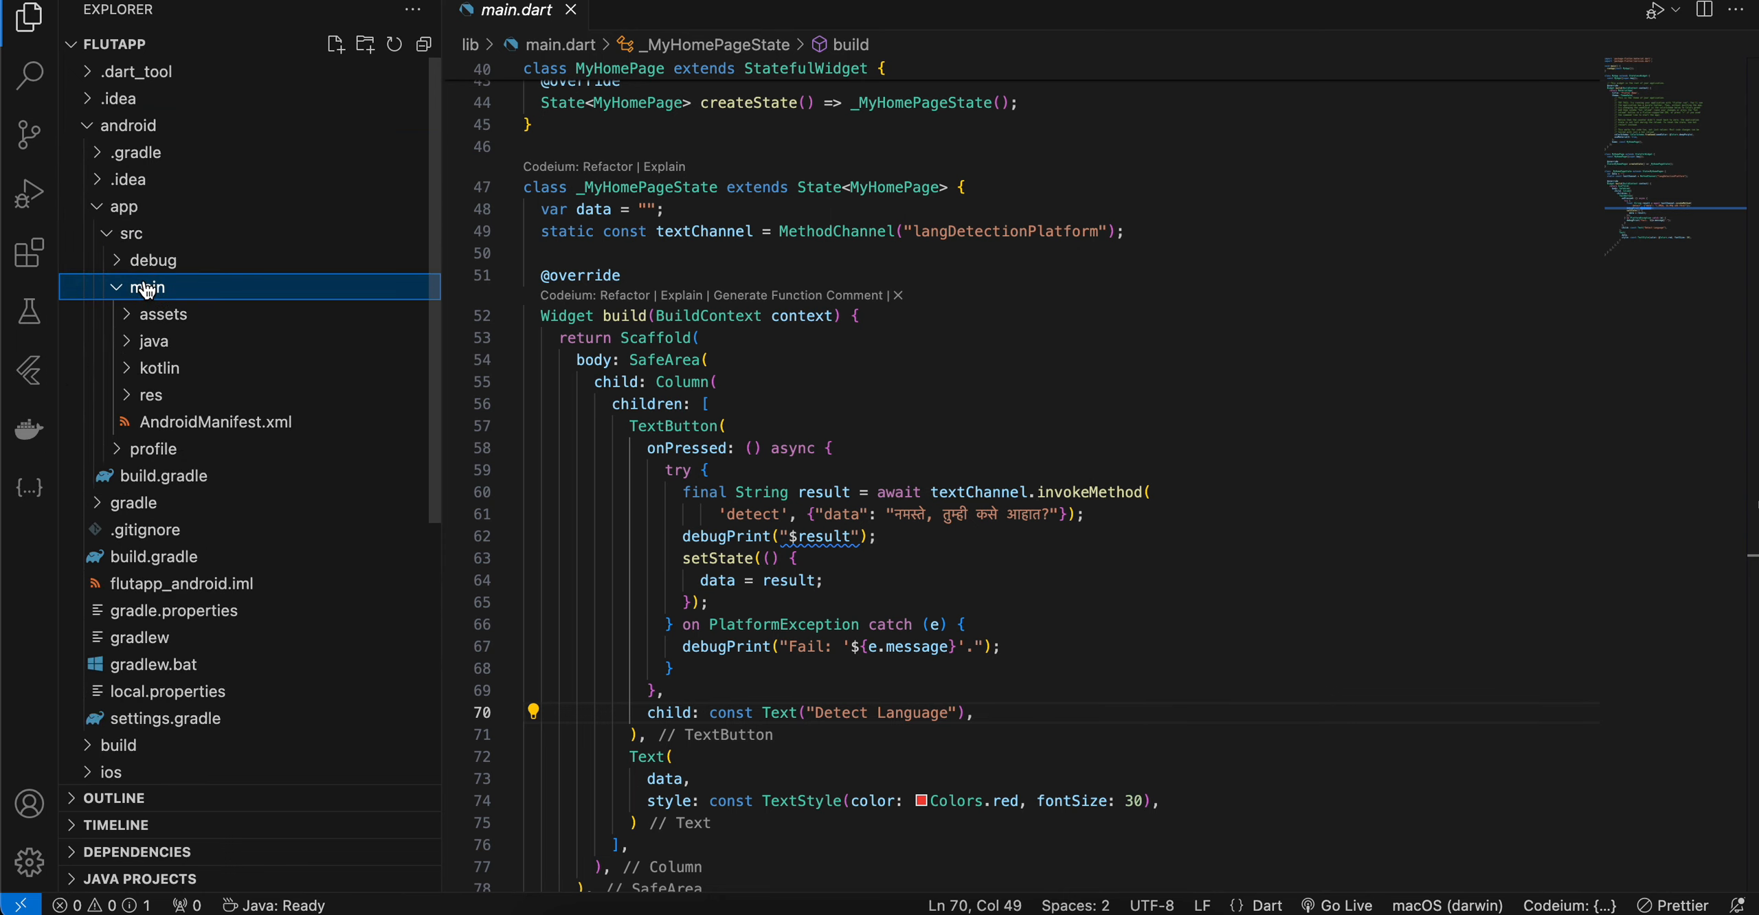
click(147, 287)
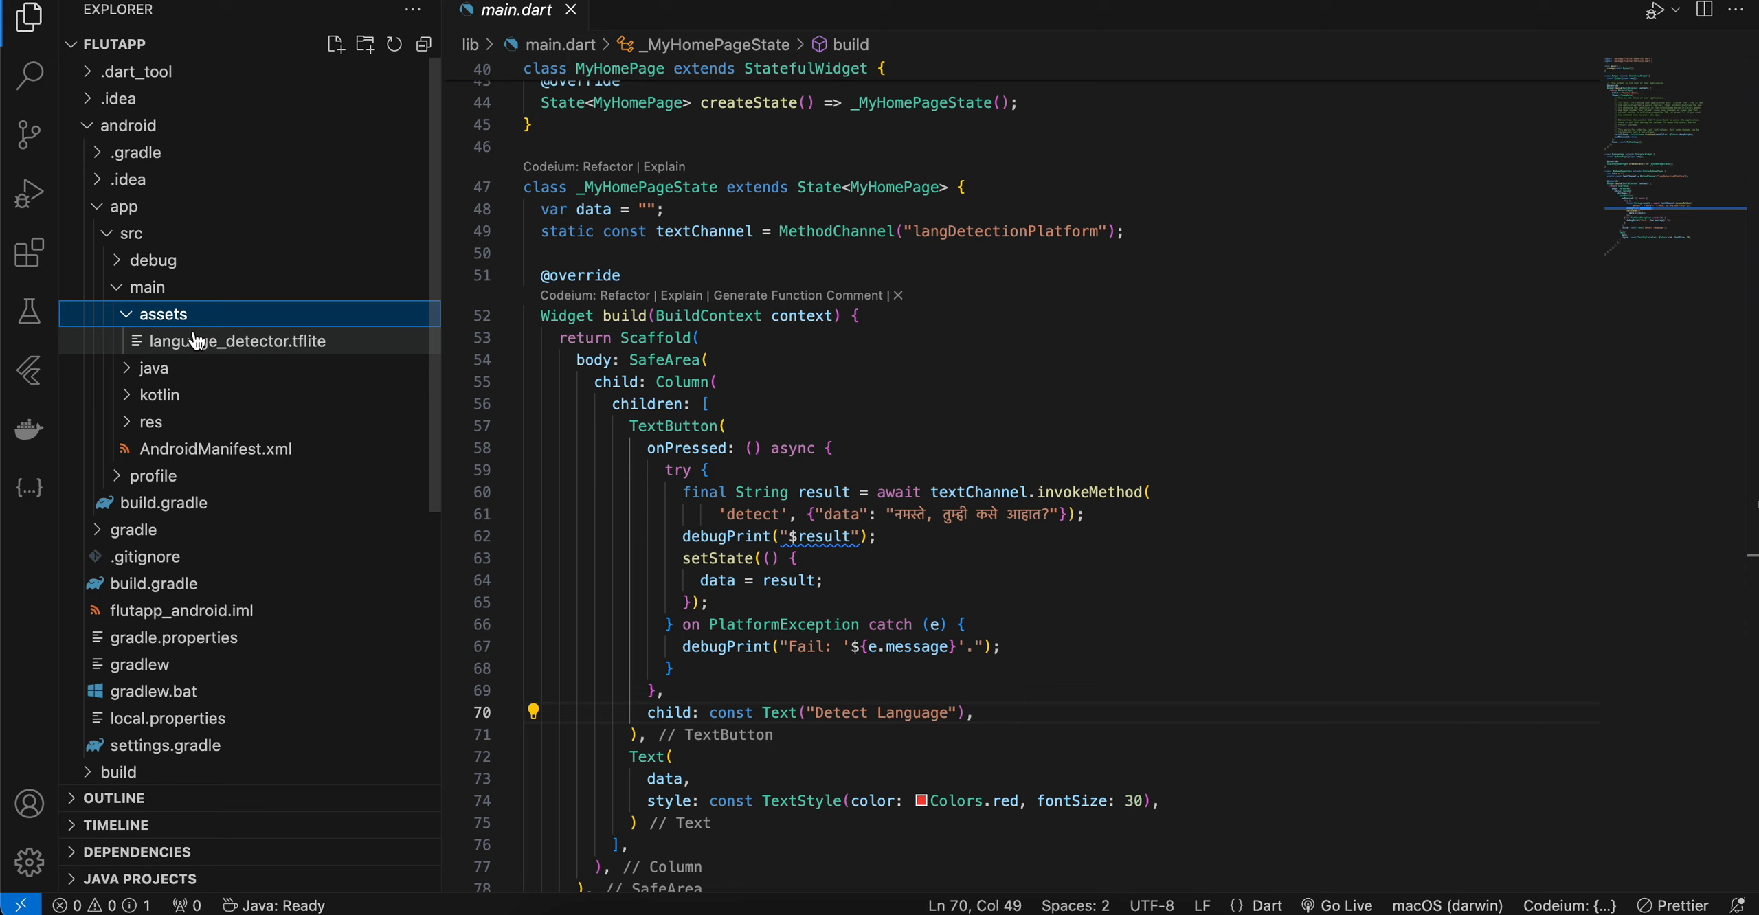
mouse_move(241, 341)
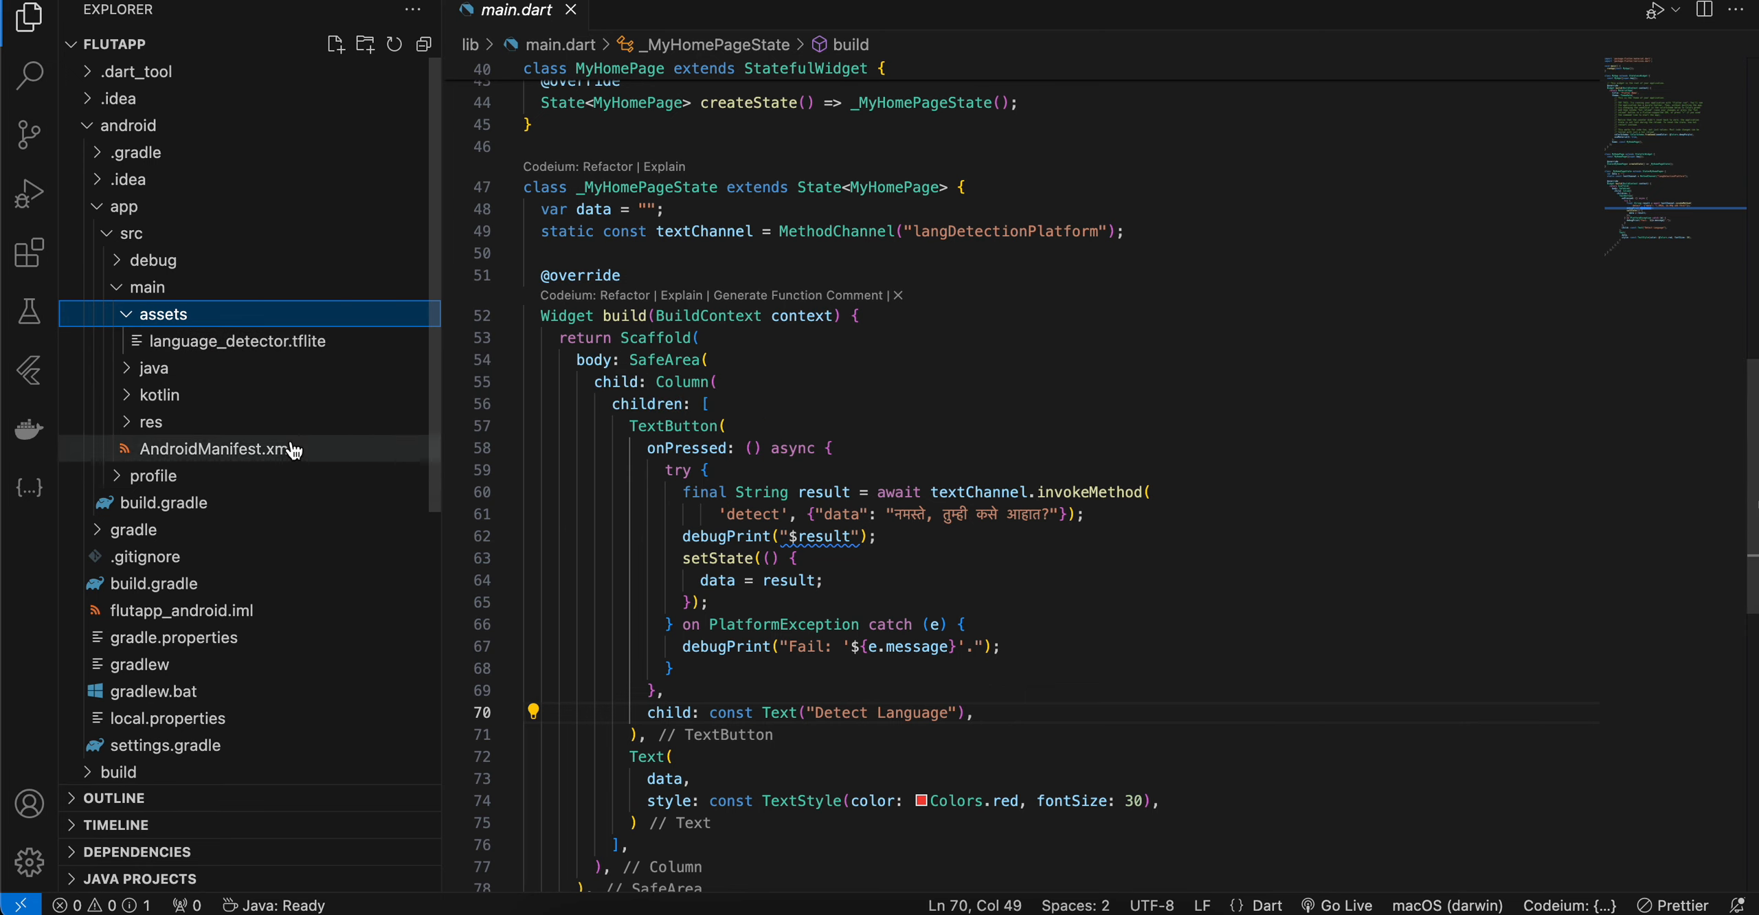
Step: Show settings.gradle with the org.jetbrains.kotlin.android plugin at version 1.9.0 highlighted
click(171, 745)
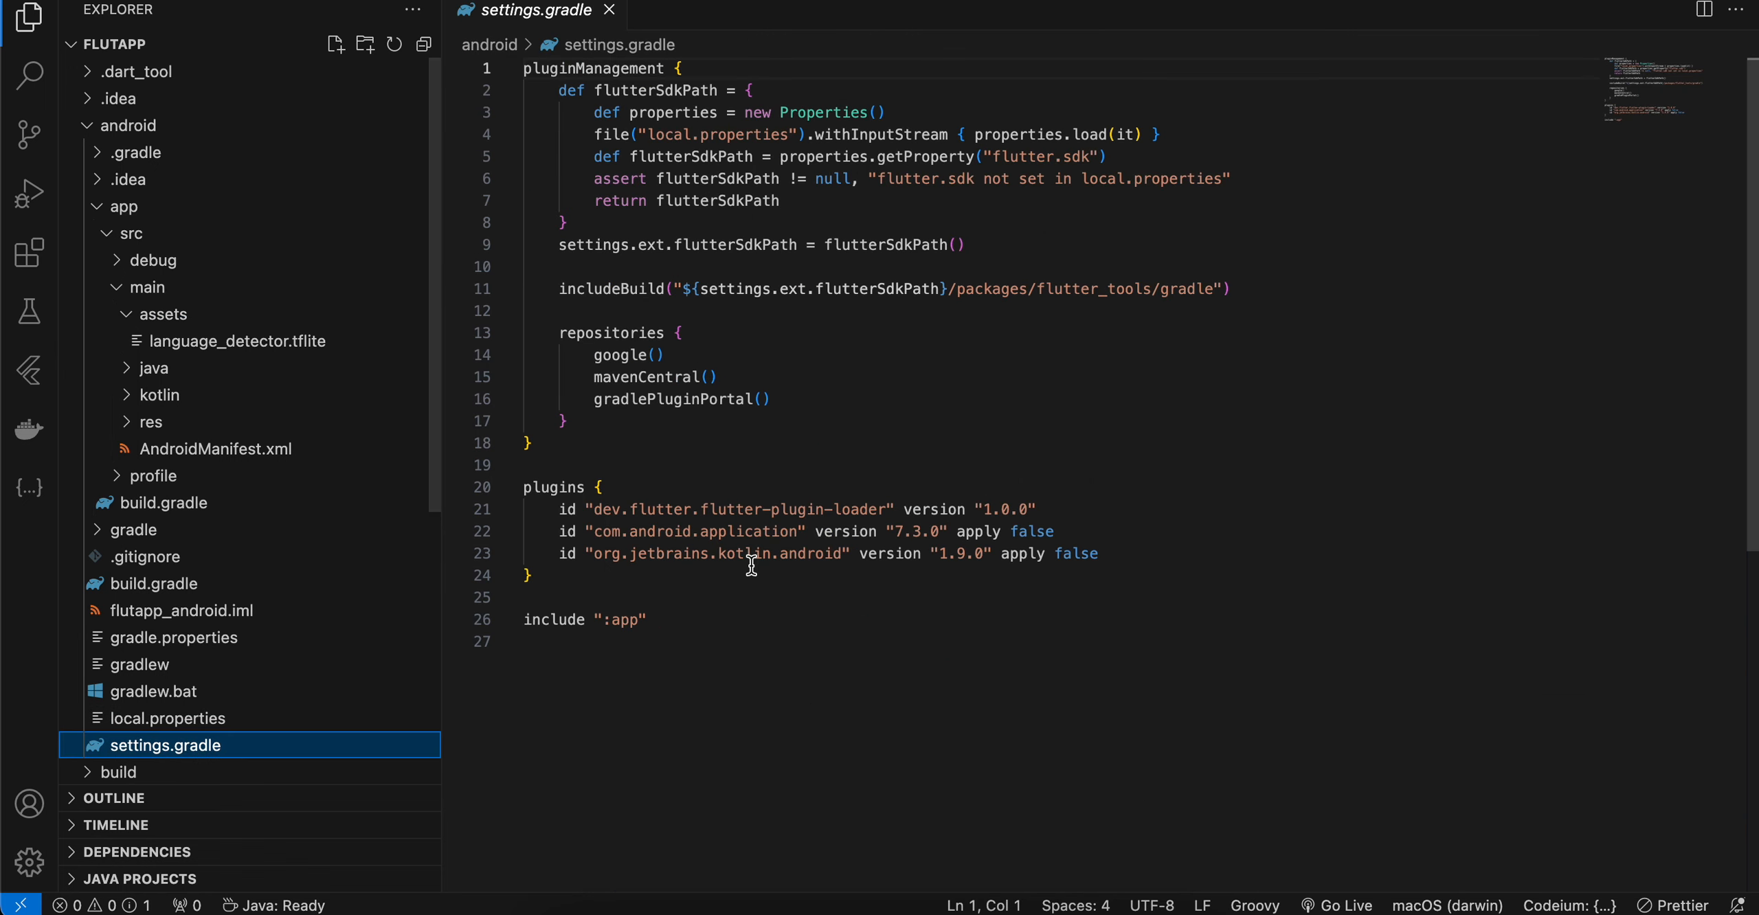
drag(925, 552, 1015, 552)
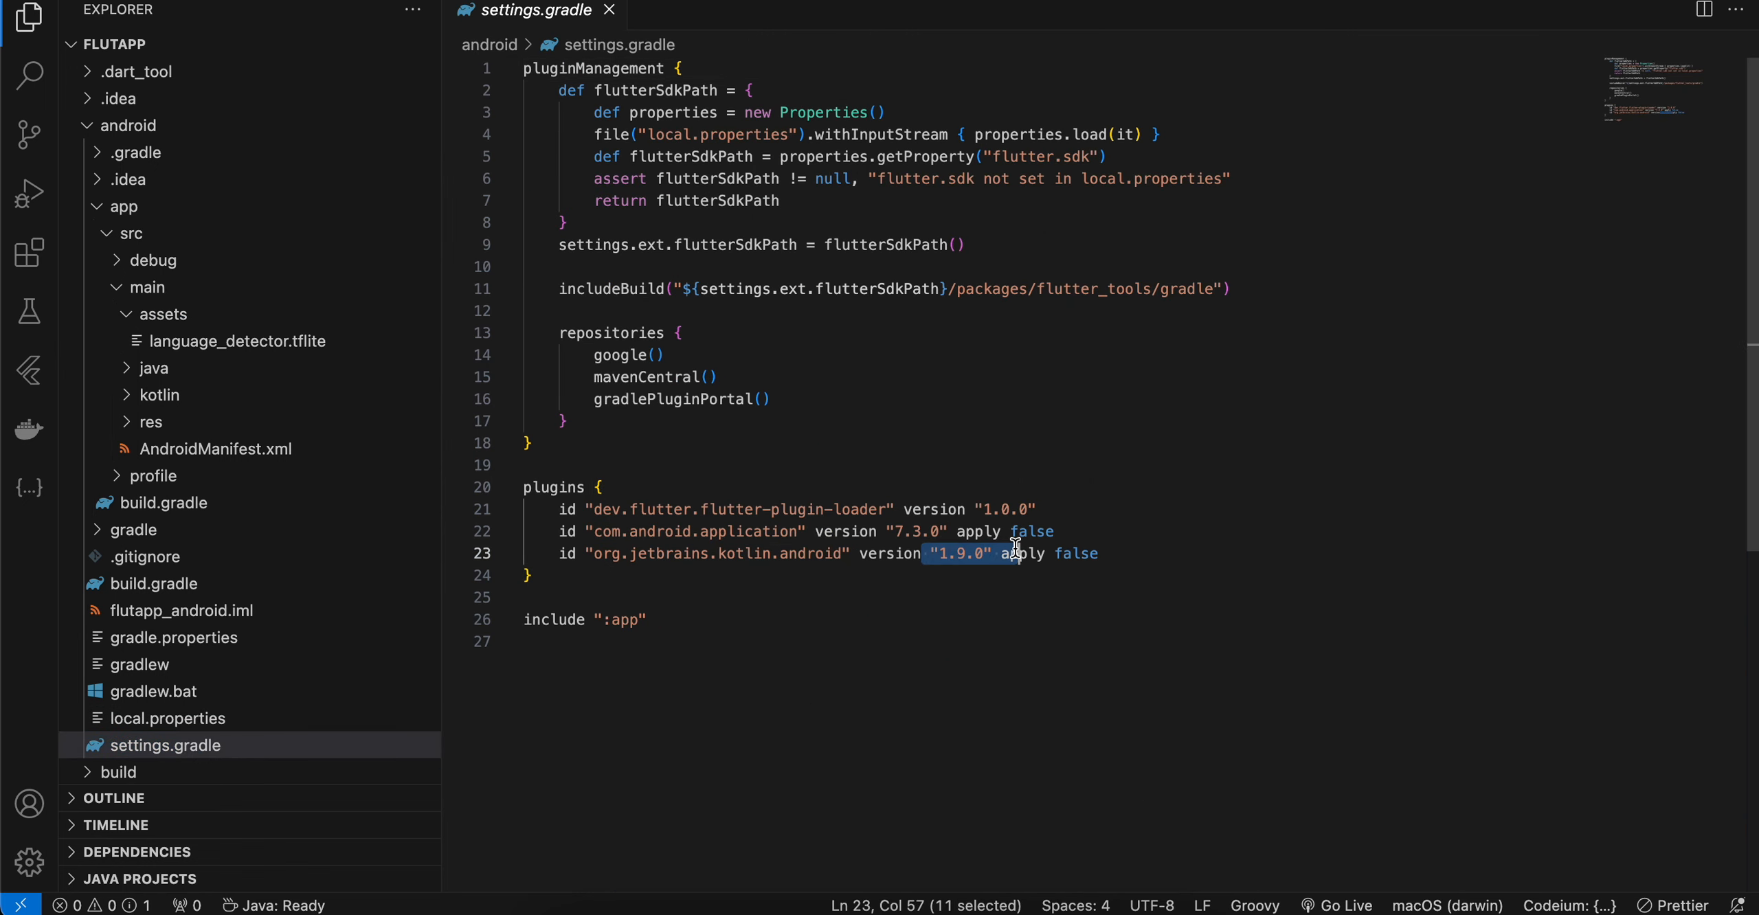
click(191, 745)
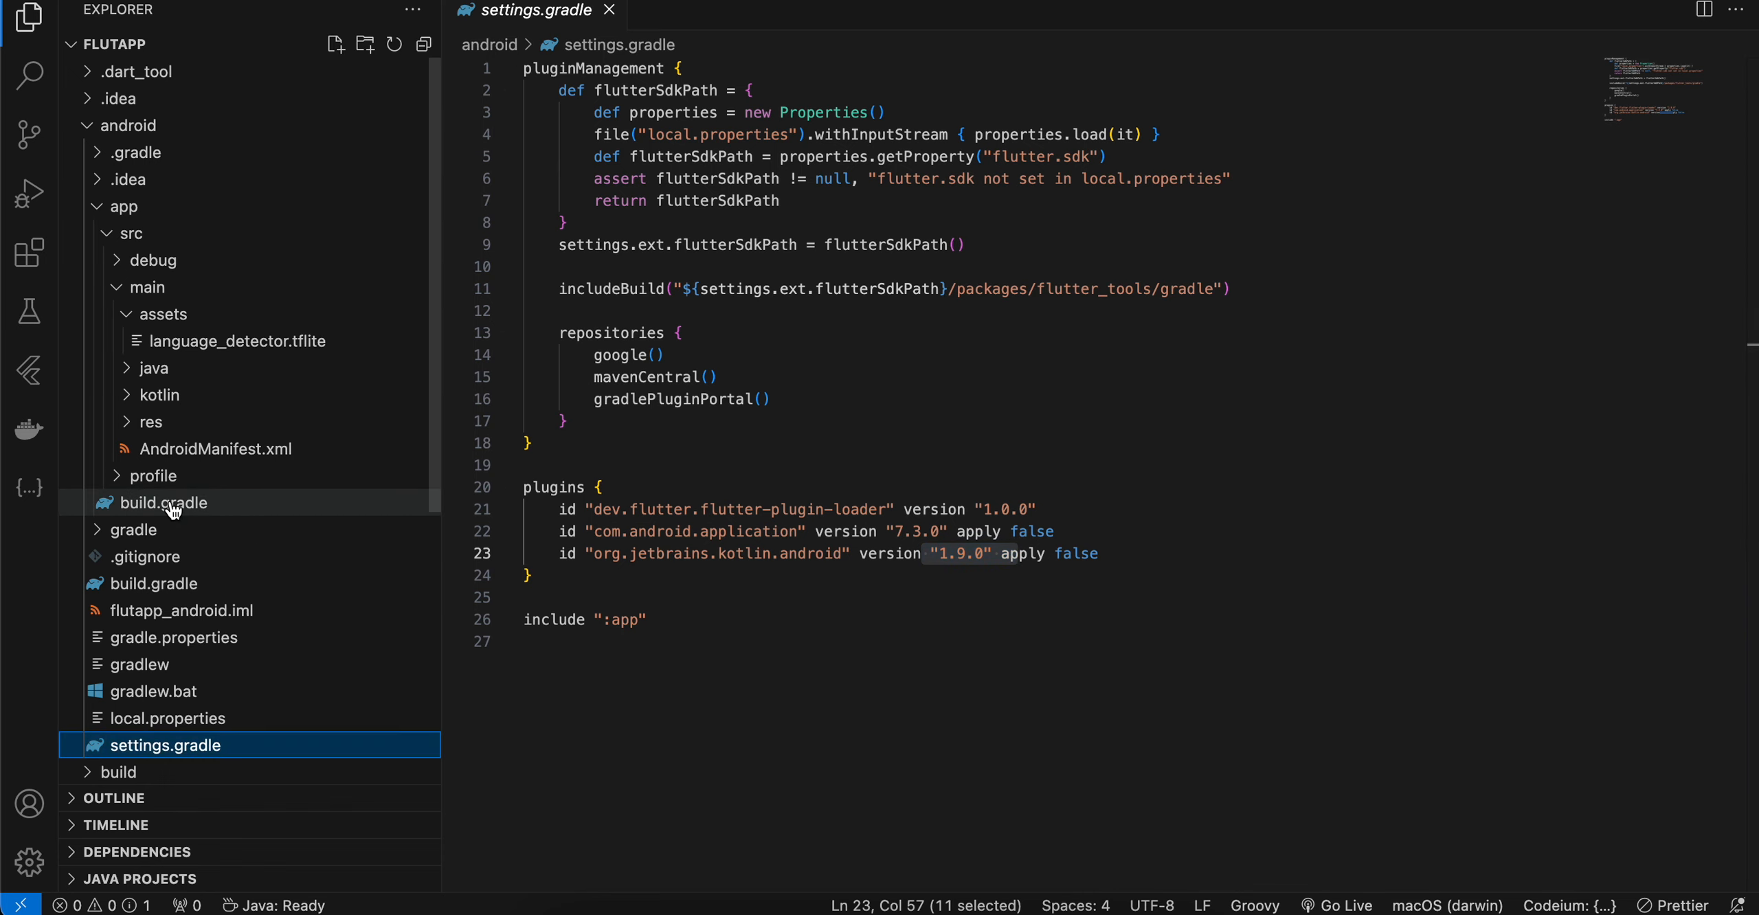
Step: Show app/build.gradle's mediapipe tasks-text:0.20230731 dependency, then fold the android folder
click(162, 503)
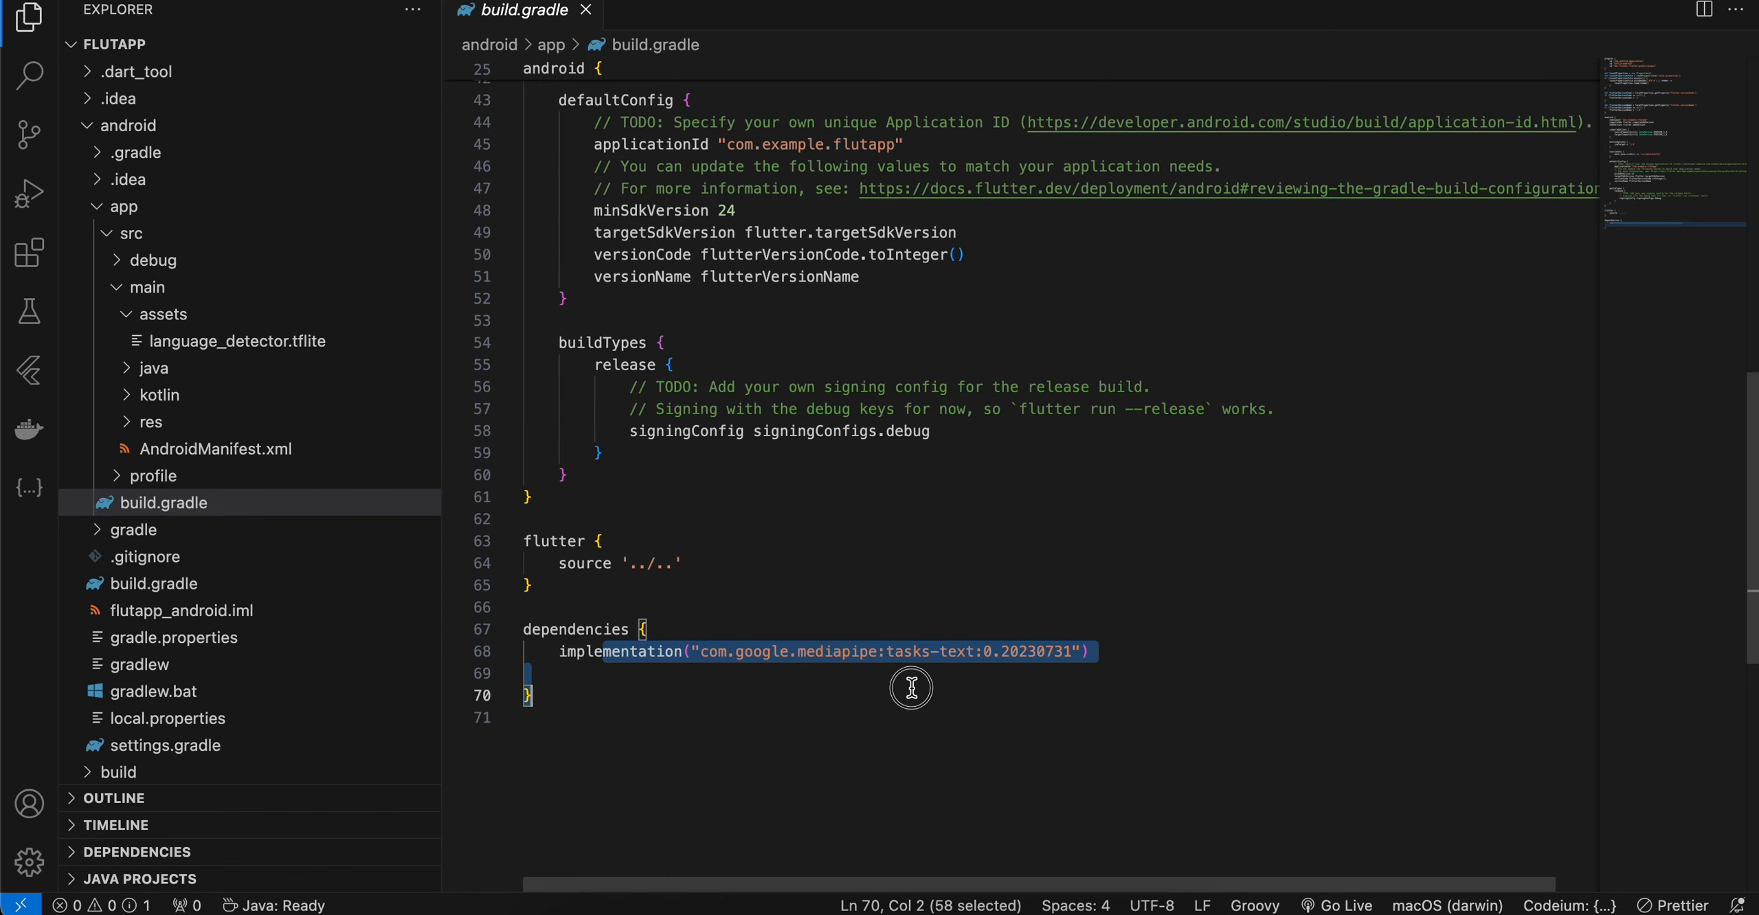
click(1094, 651)
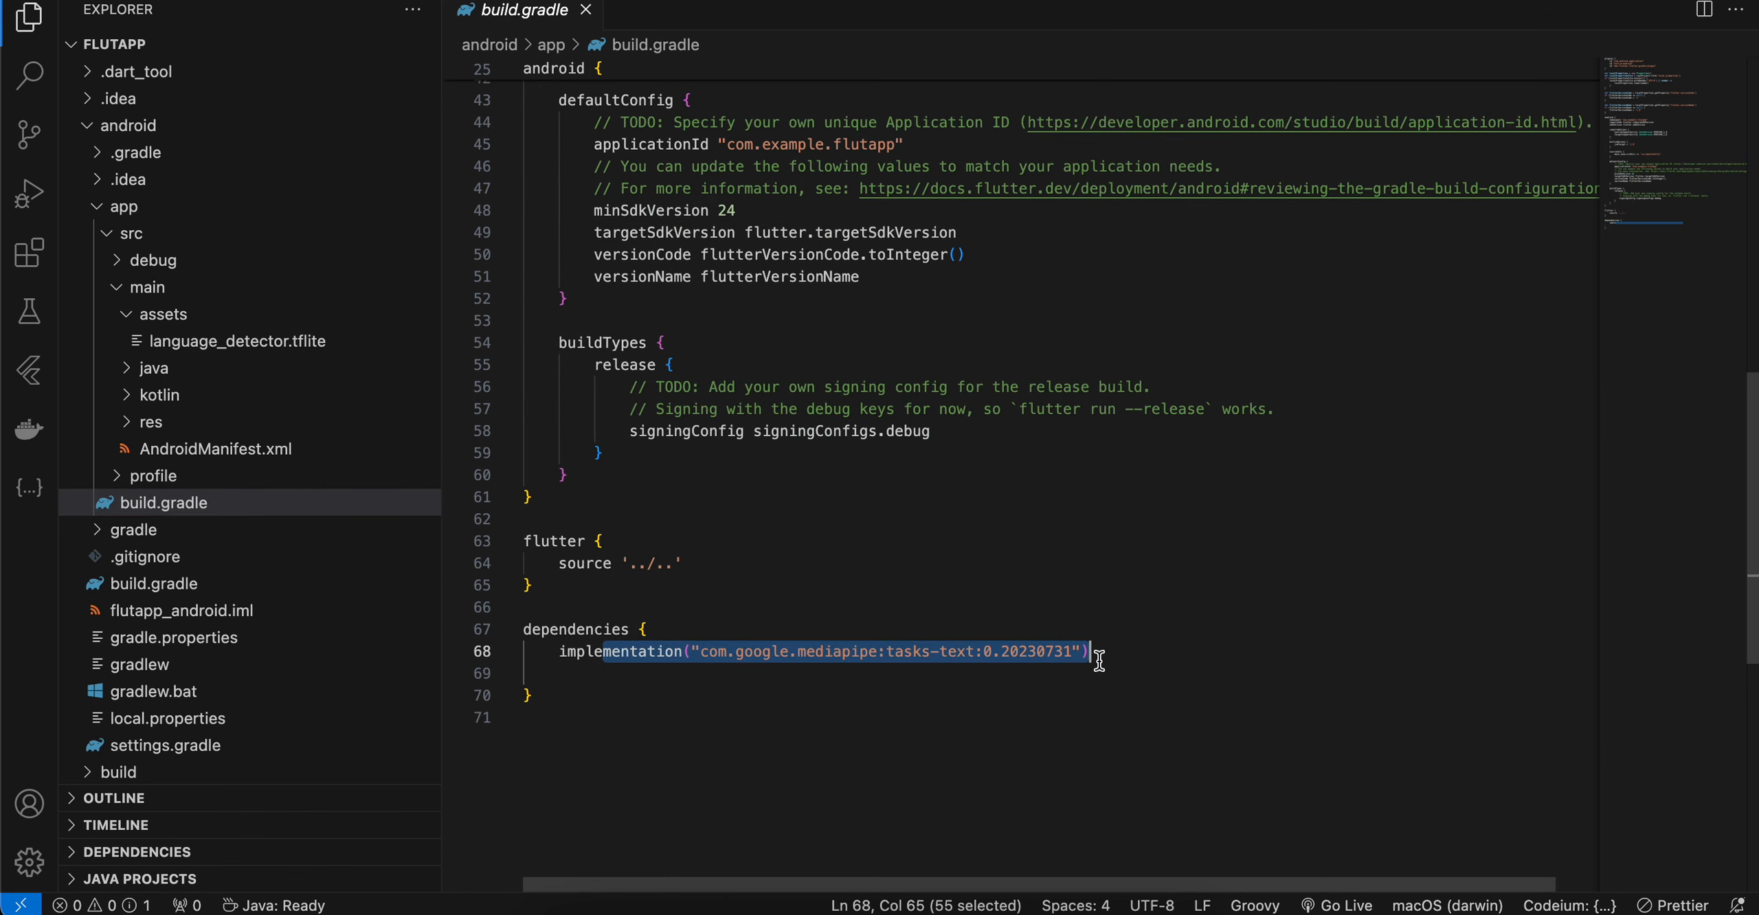
mouse_move(1012, 579)
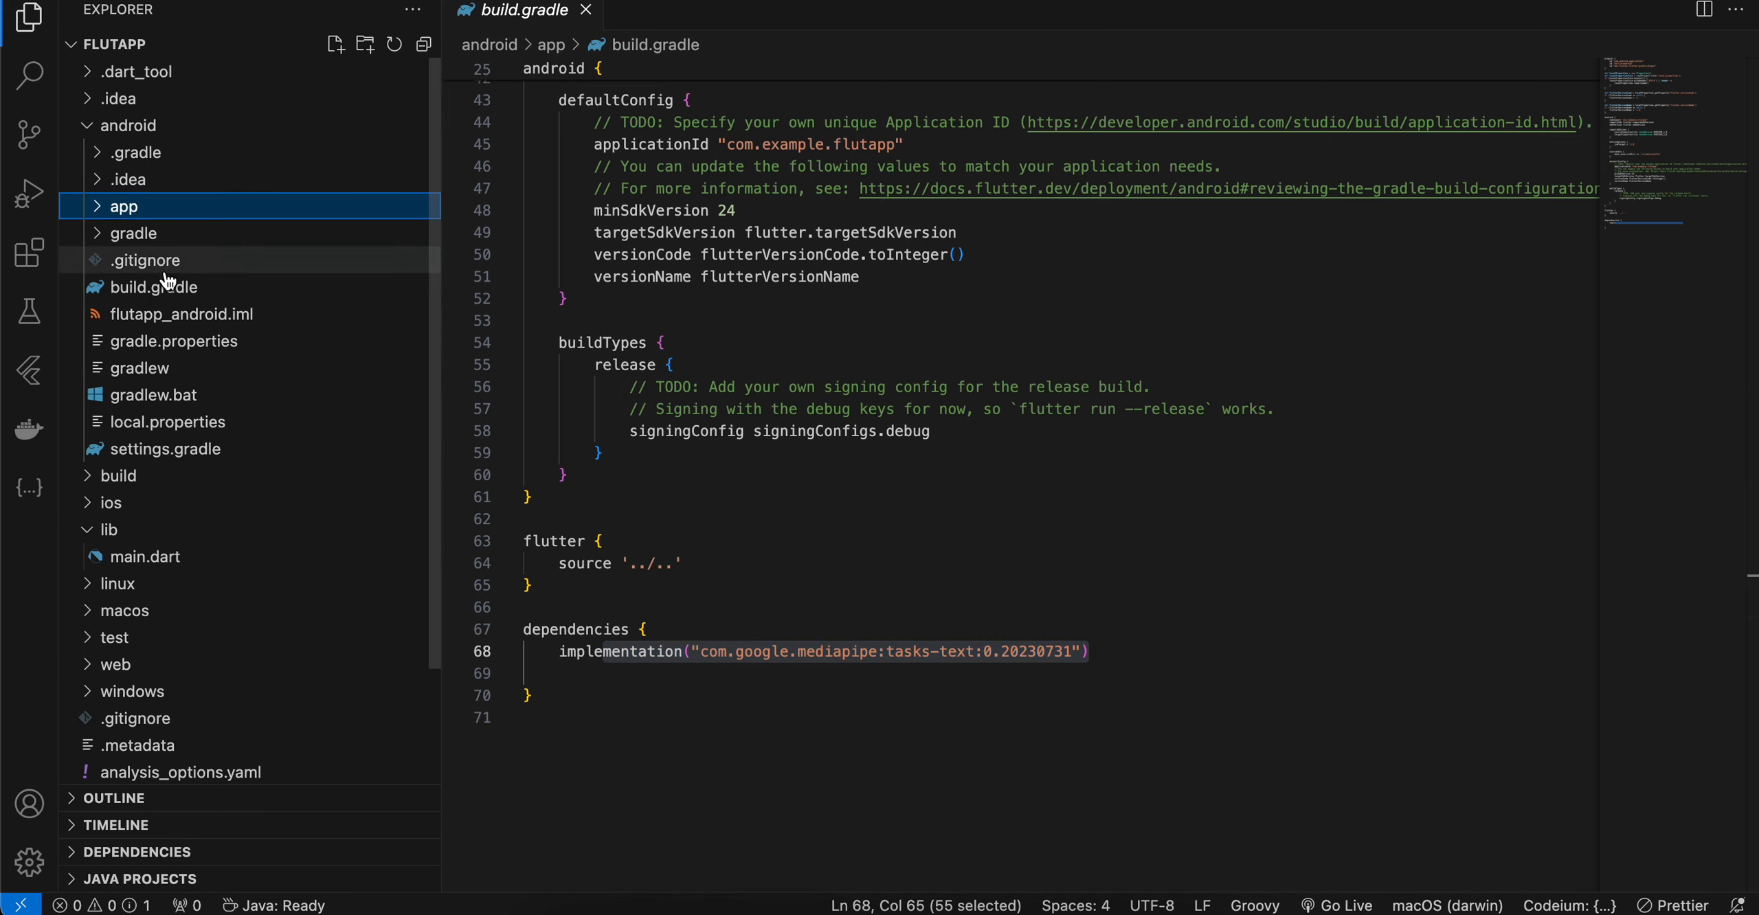
click(125, 125)
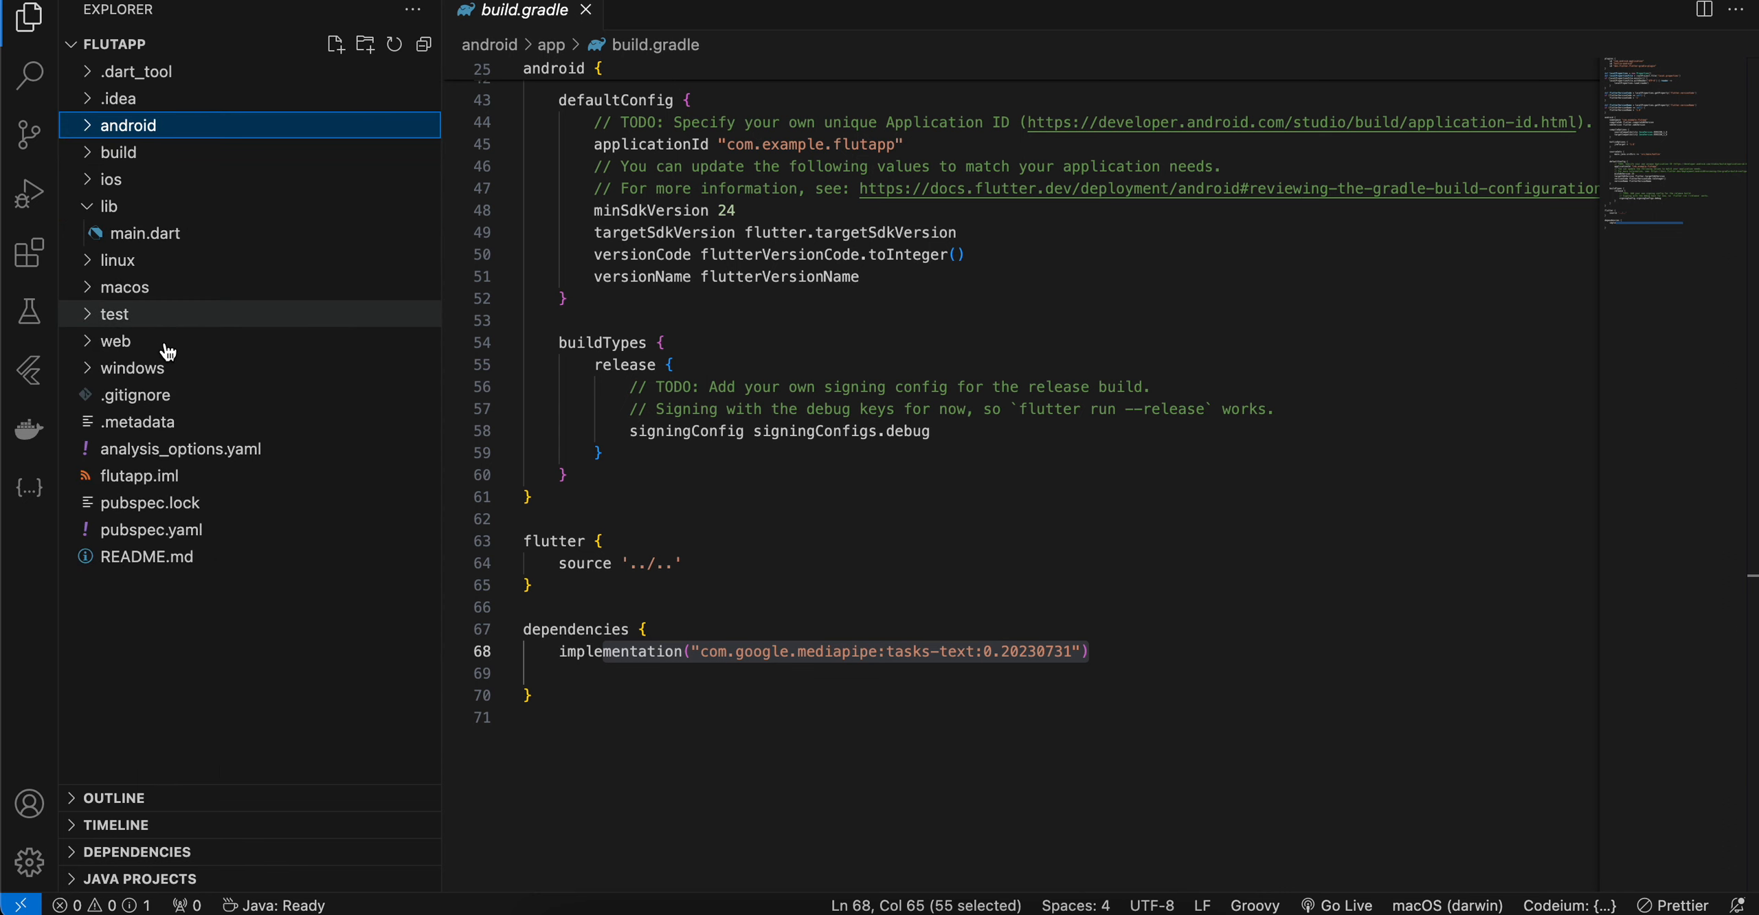
Step: Review main.dart's detect method channel call and the Hindi sample text it sends
click(143, 234)
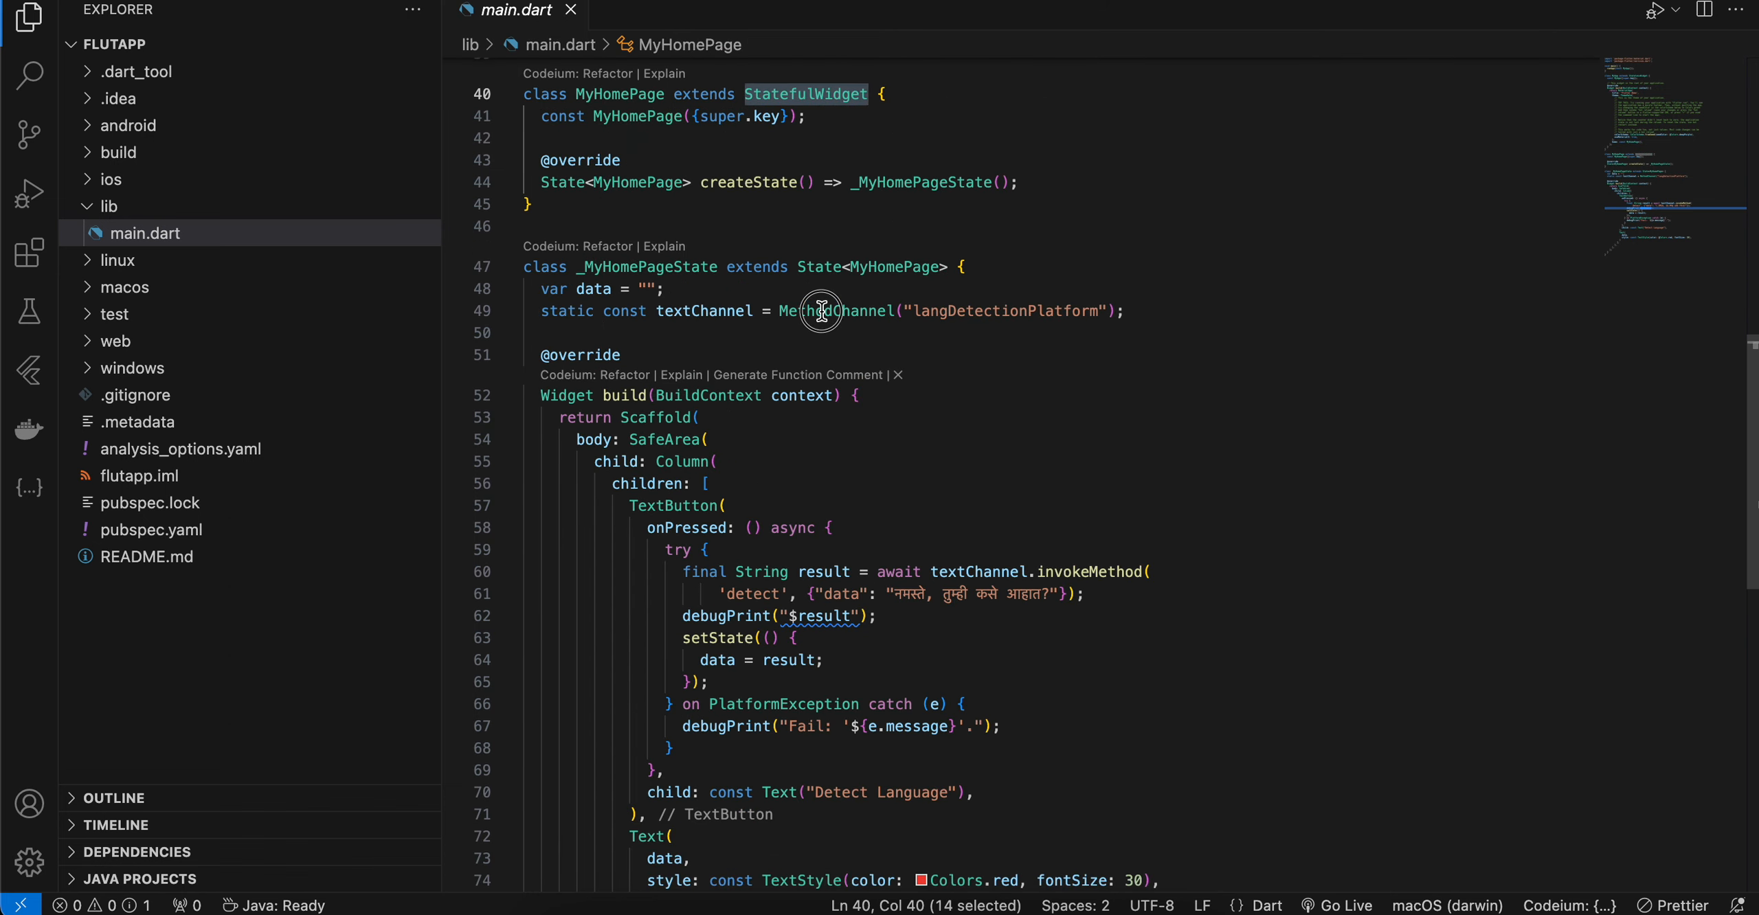
click(582, 290)
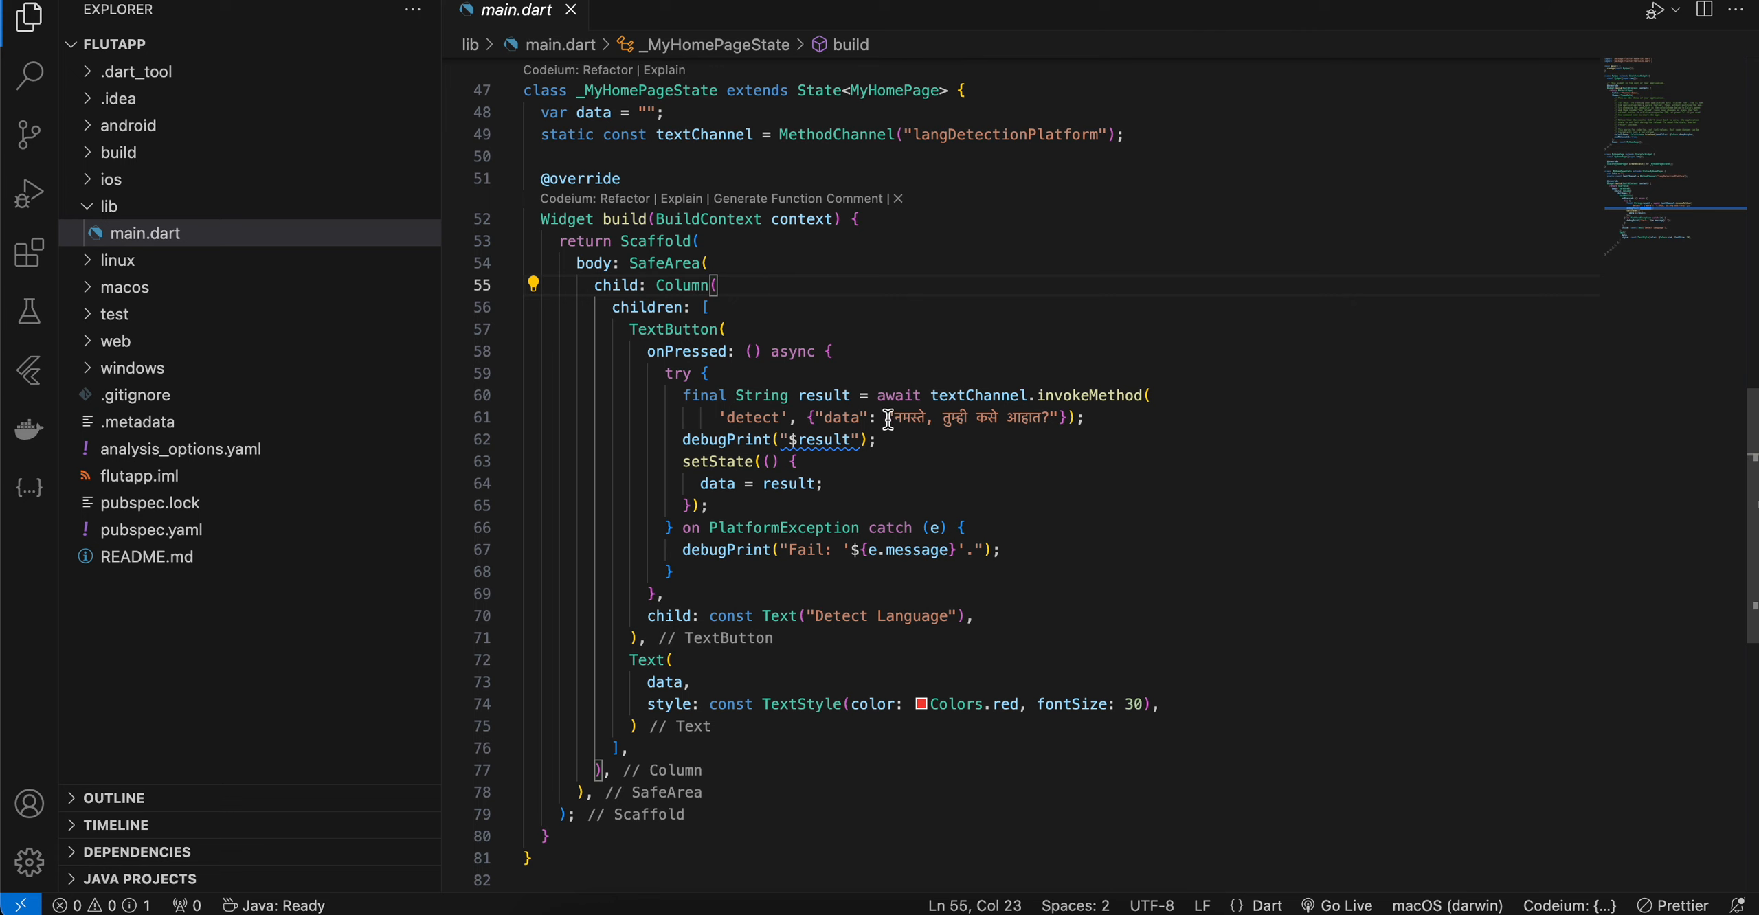
drag(890, 418, 1049, 417)
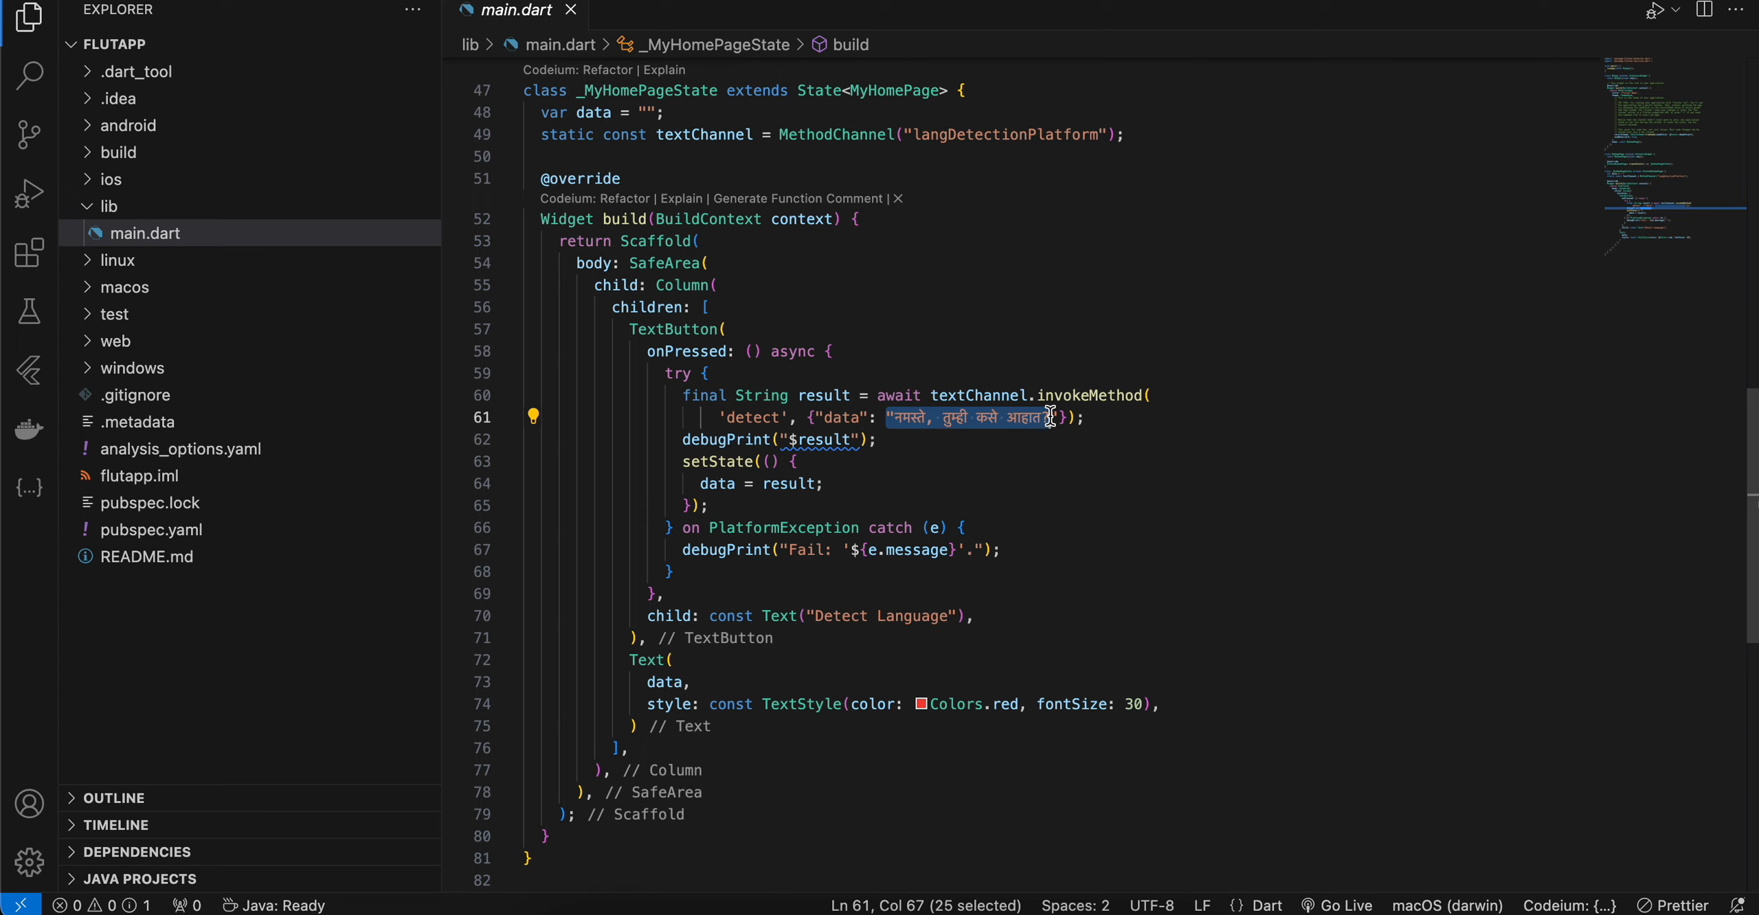
mouse_move(948, 439)
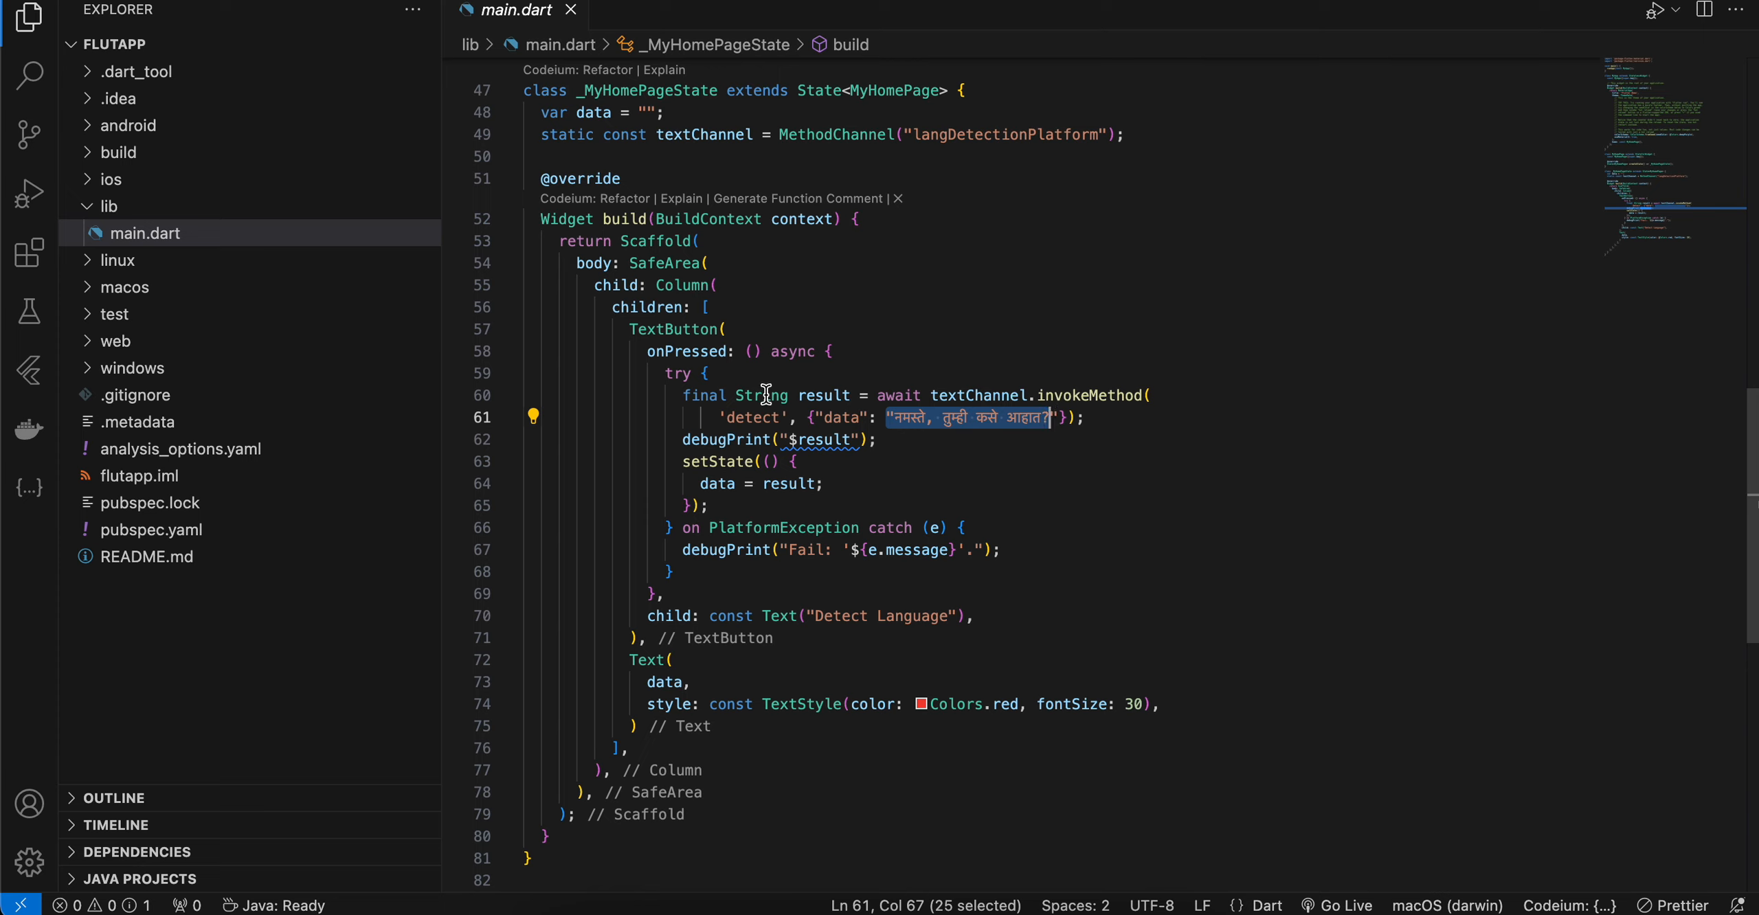
double_click(760, 394)
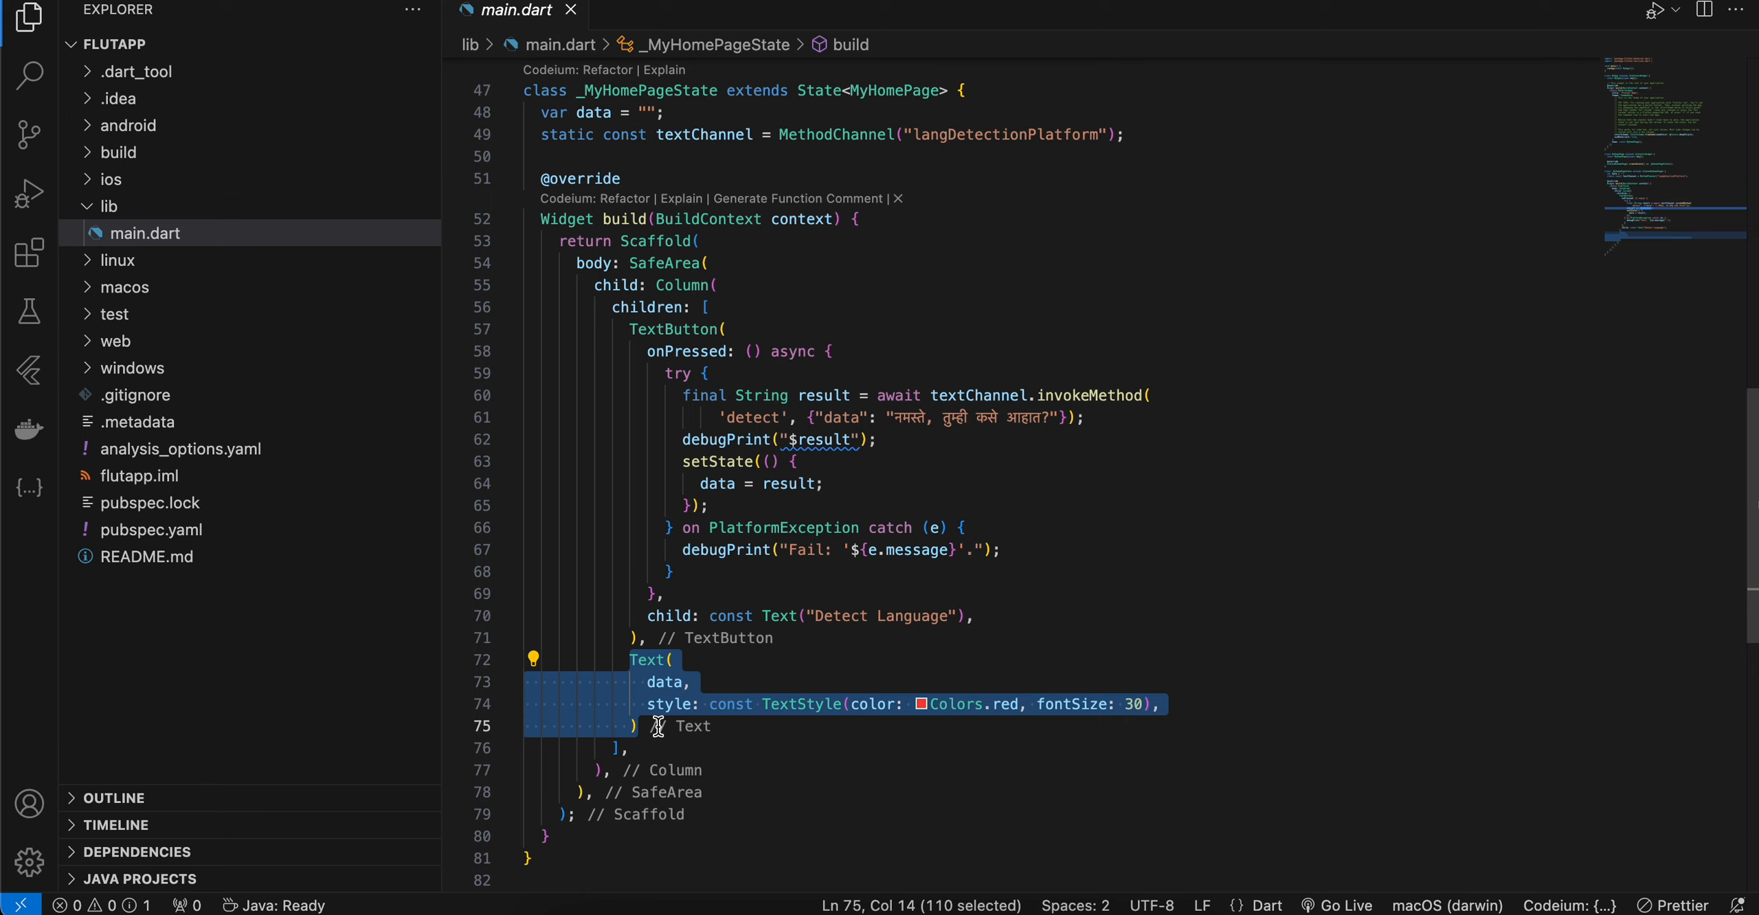
Step: Expand android/app/src/main/kotlin and bring up MainActivity.kt
click(126, 125)
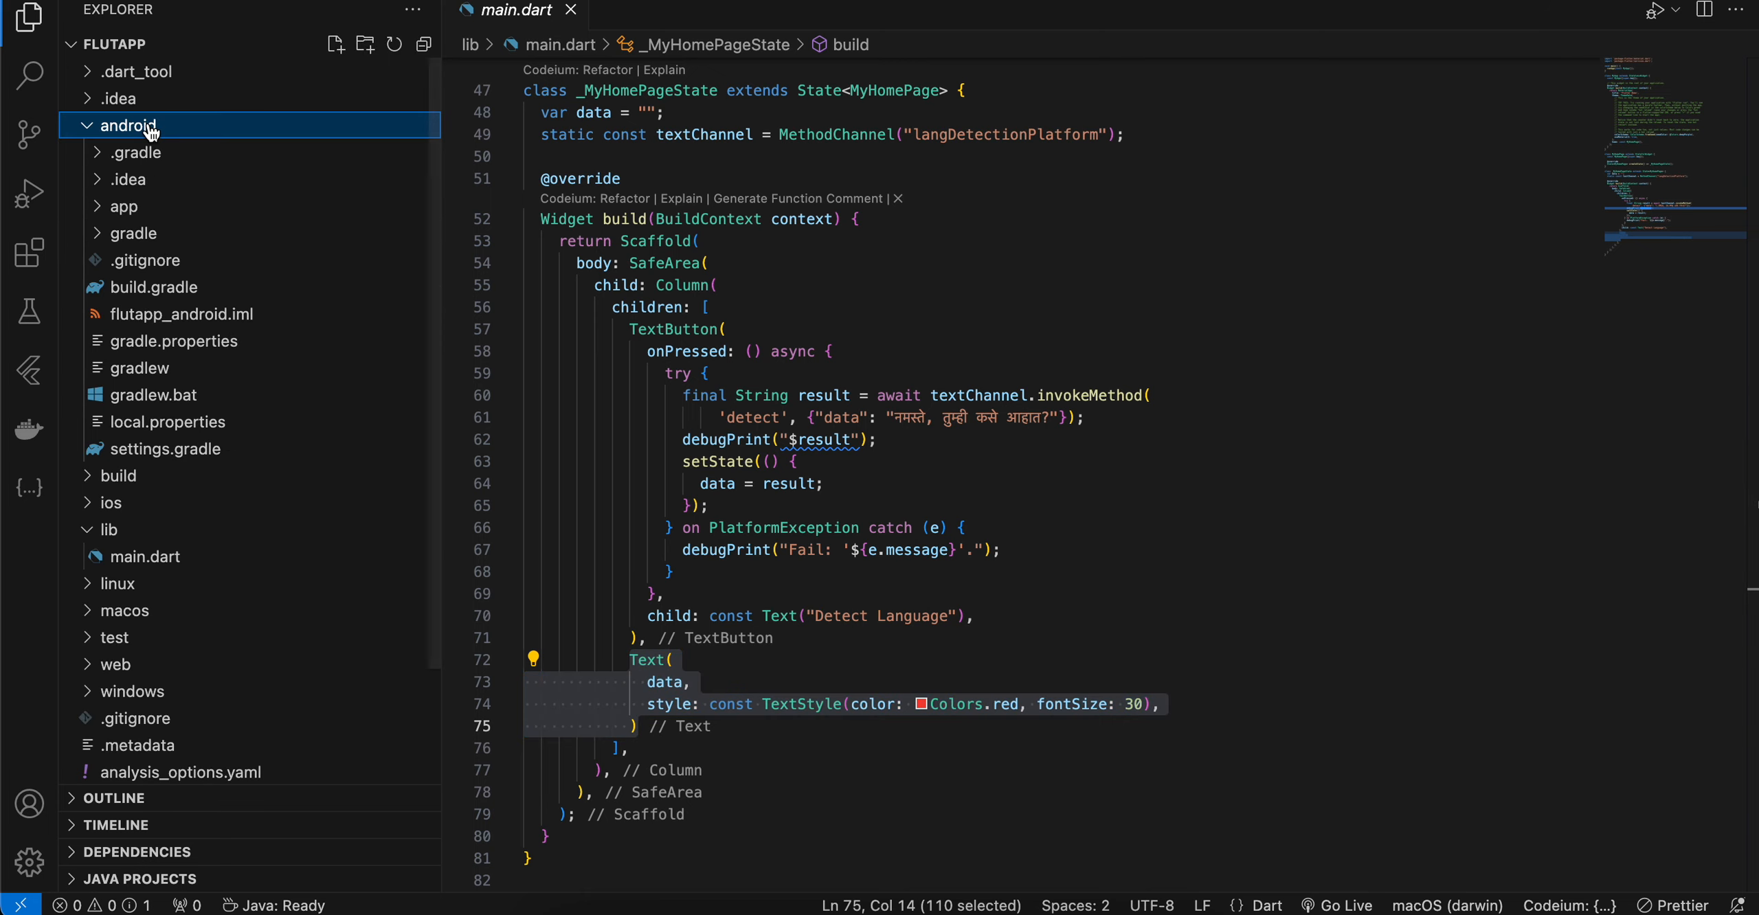
click(121, 206)
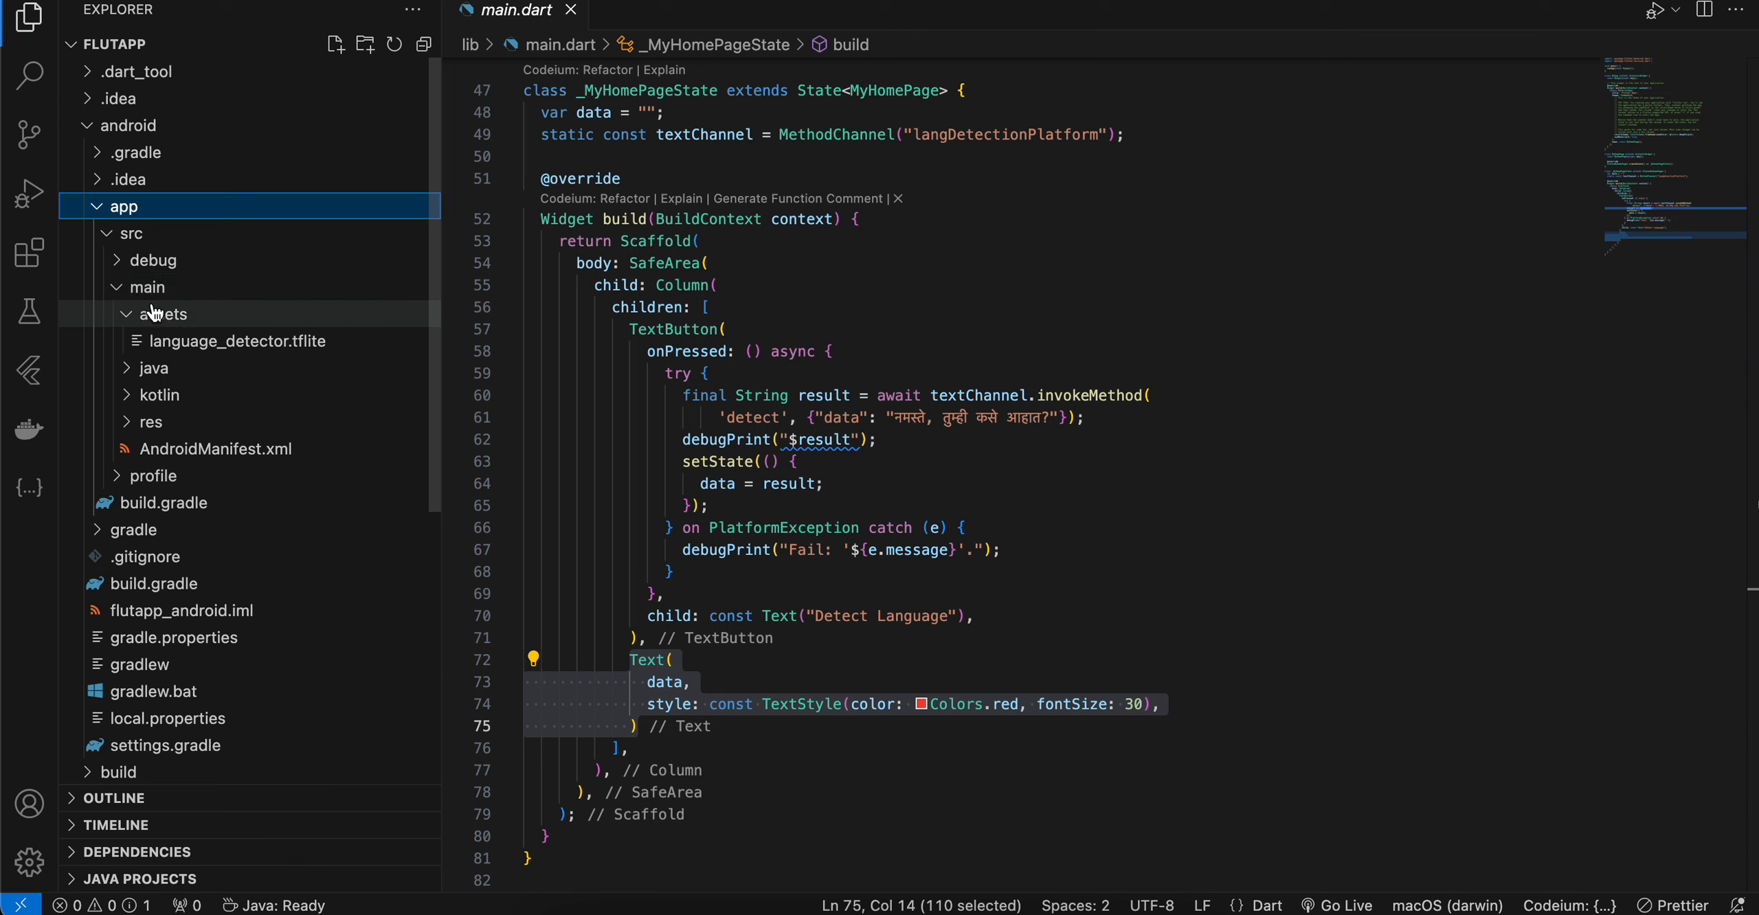
click(159, 393)
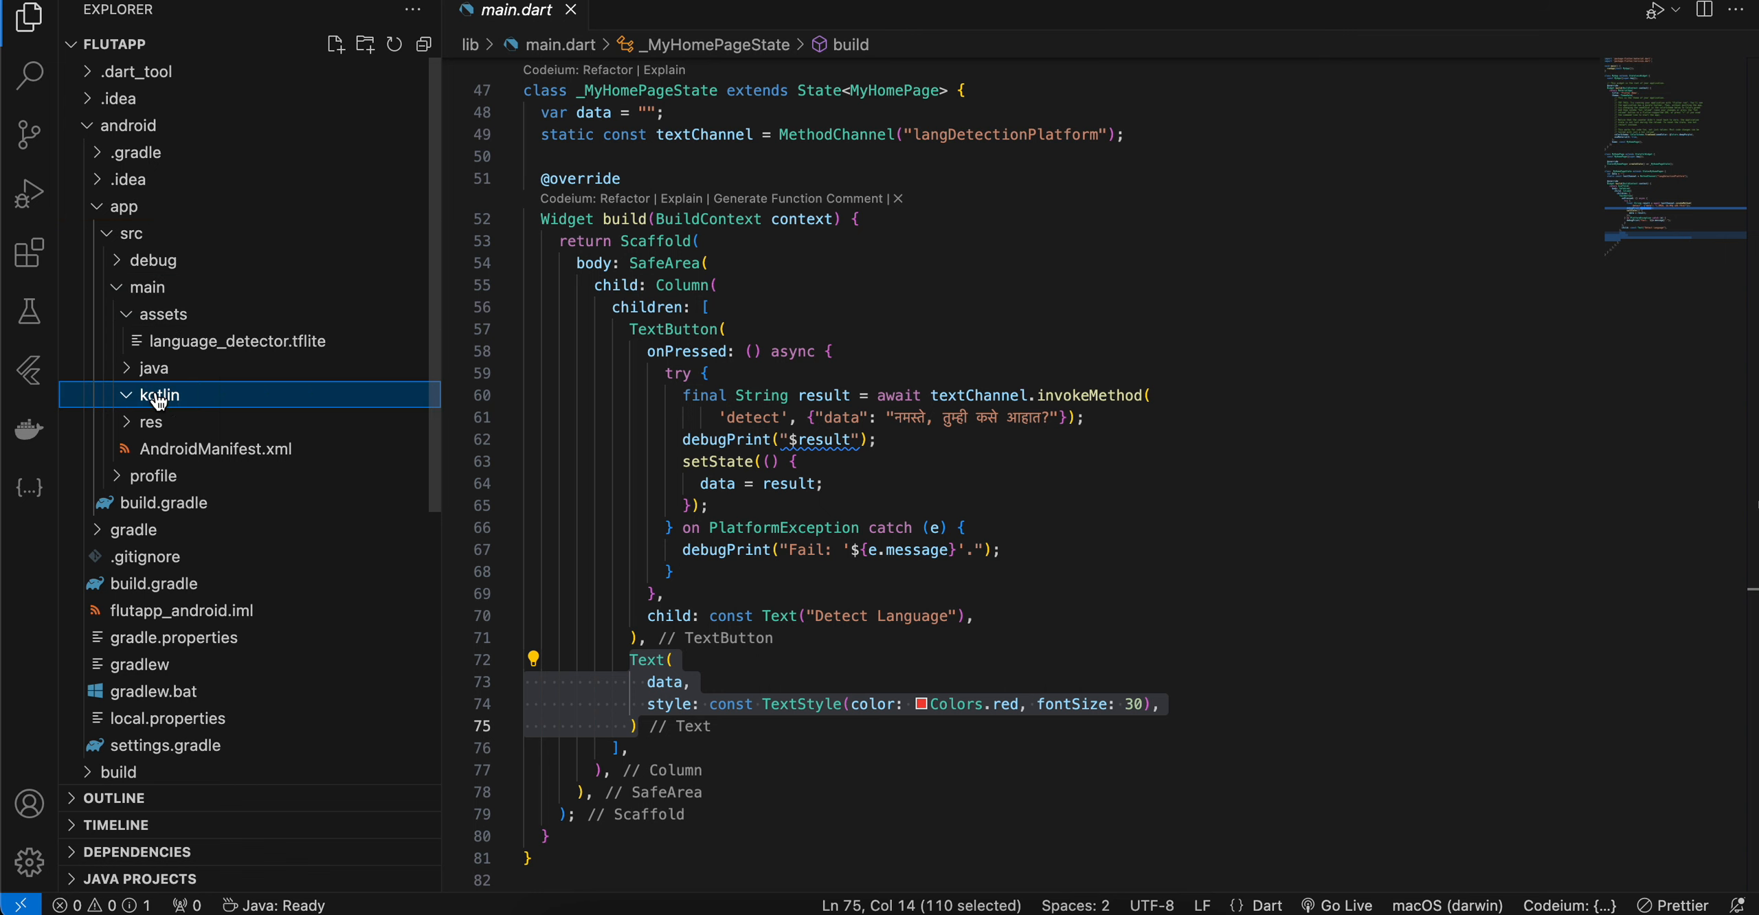
click(156, 394)
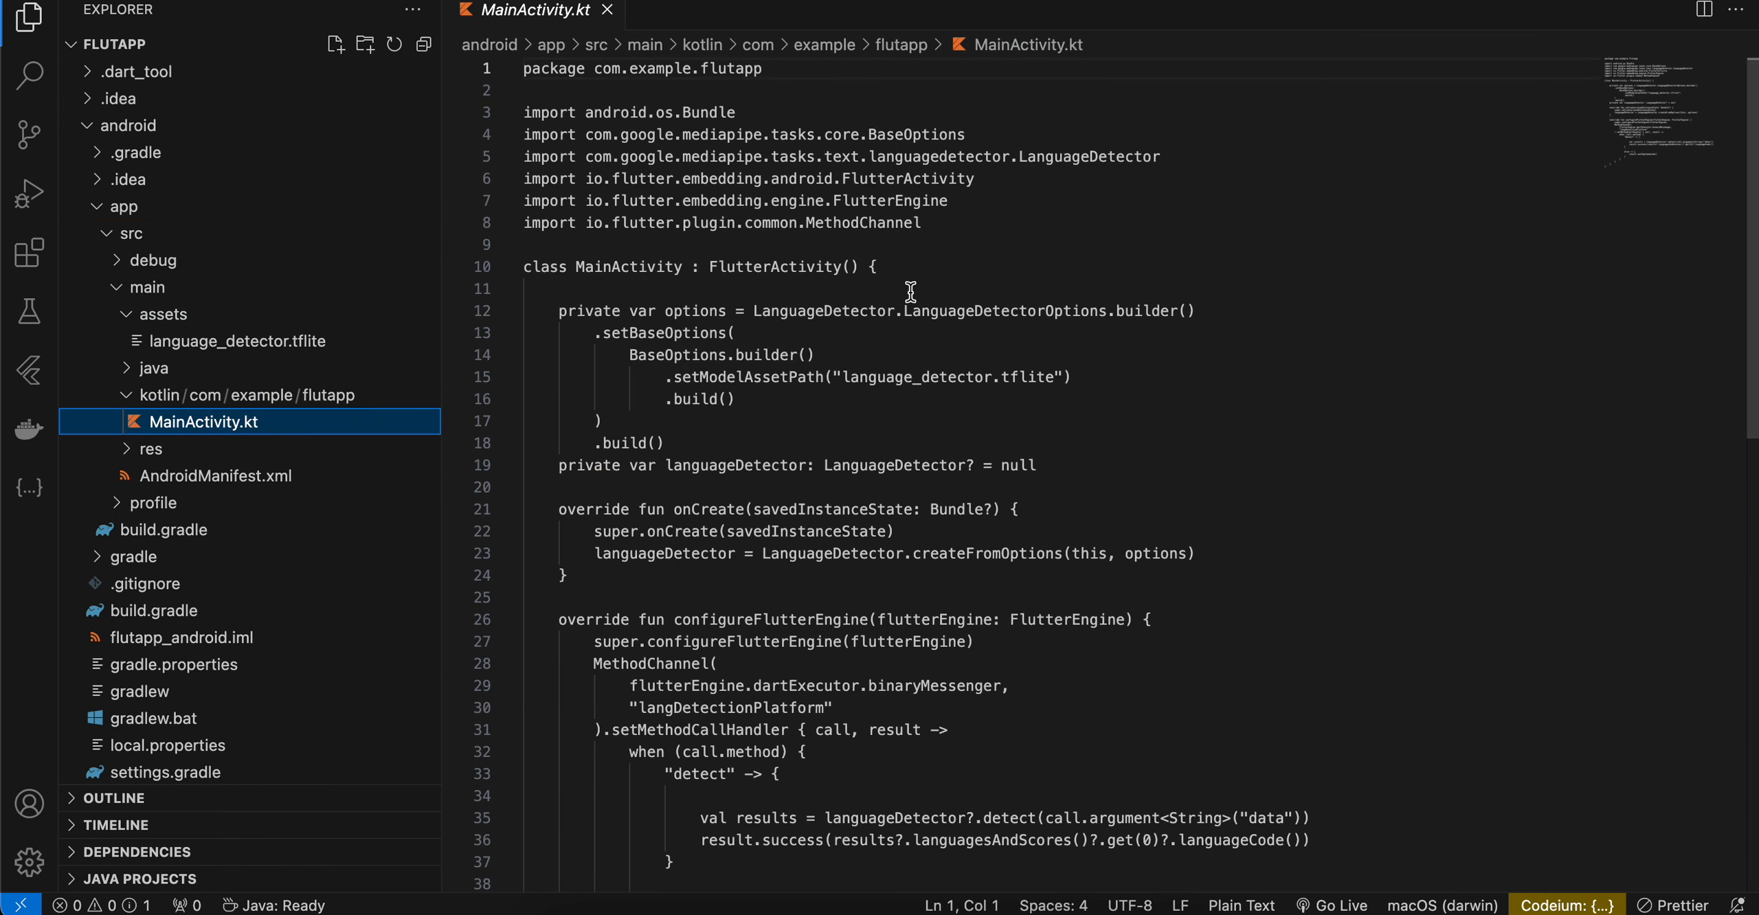
click(833, 311)
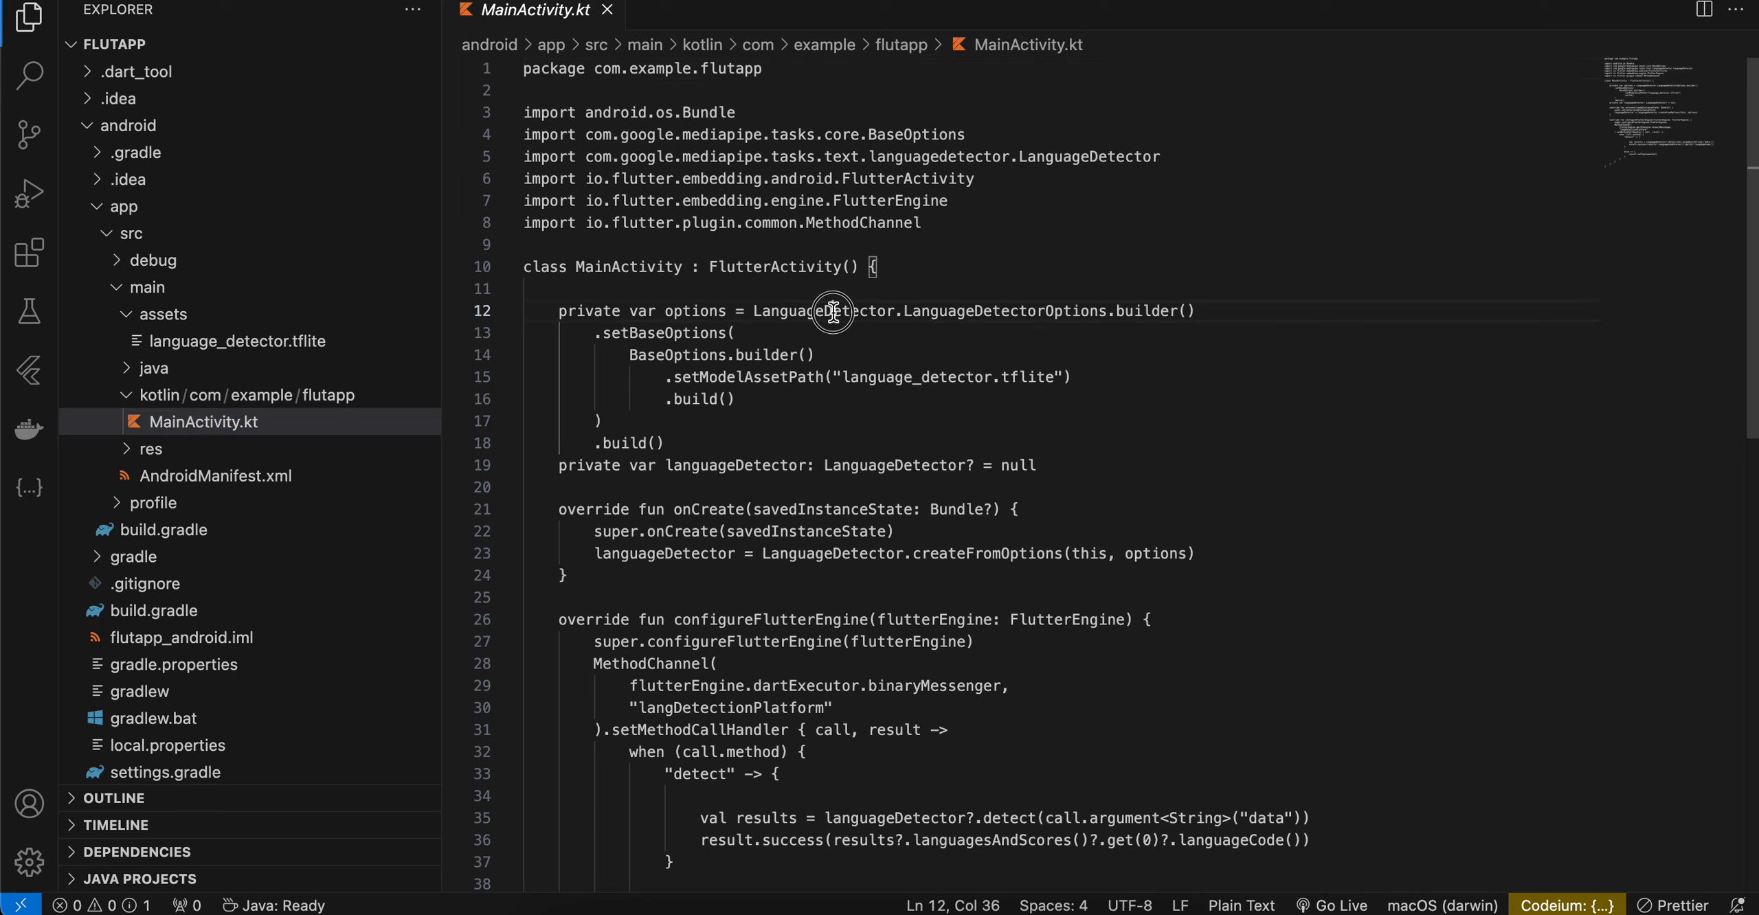
double_click(825, 311)
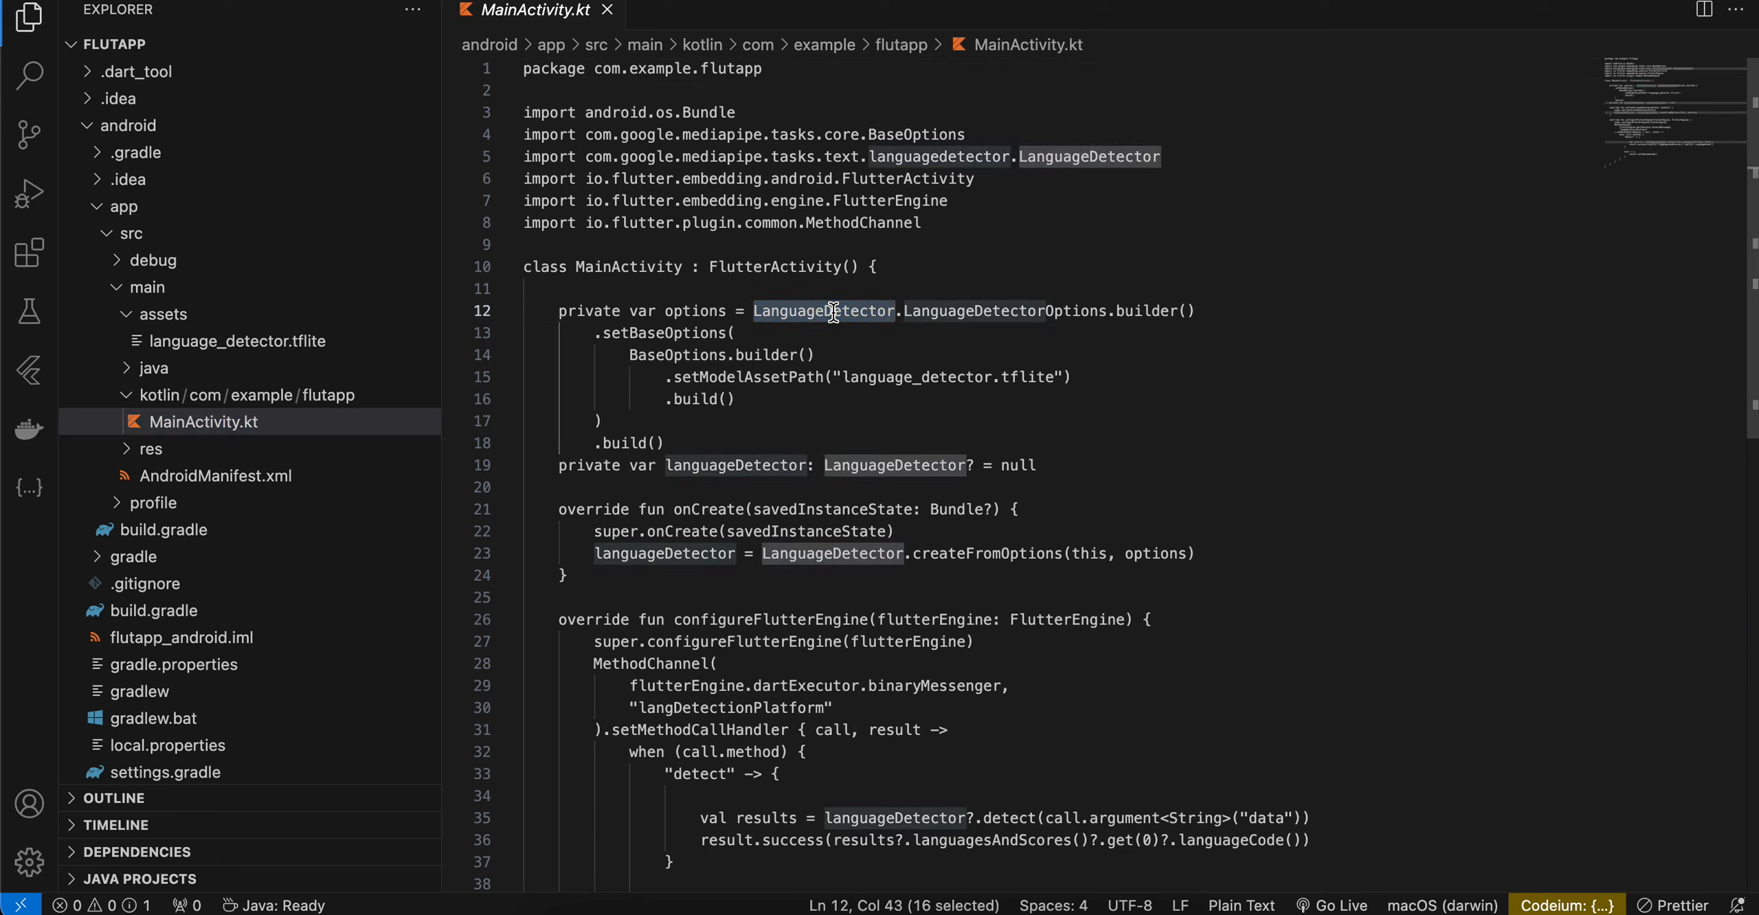
double_click(916, 377)
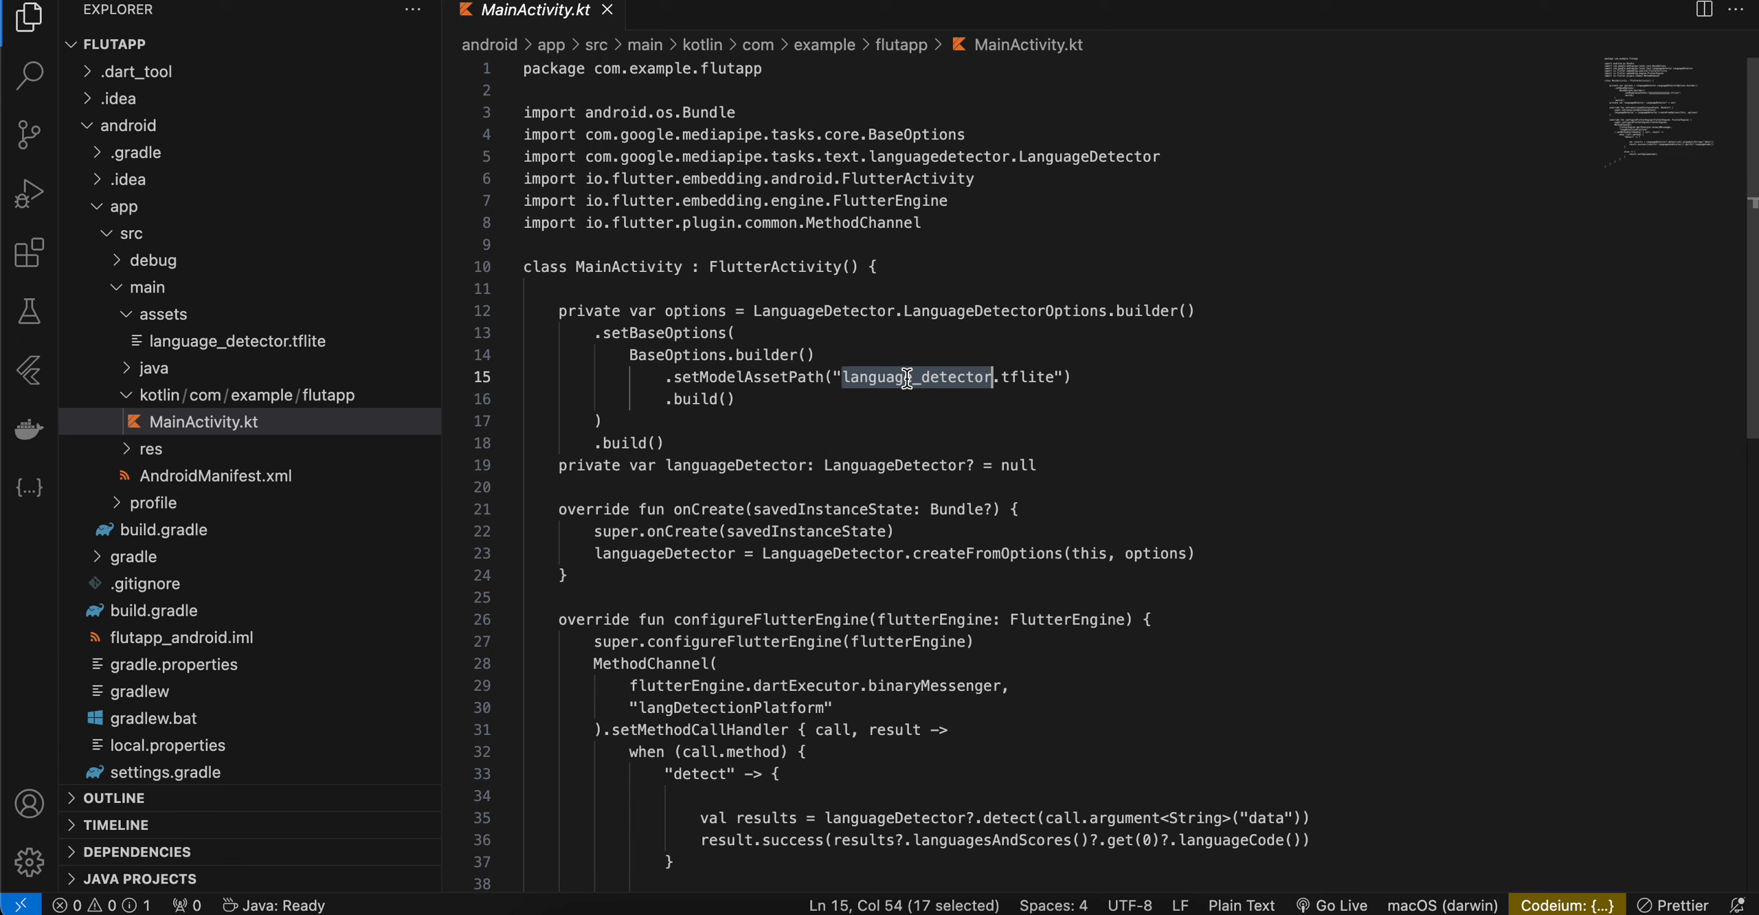
mouse_move(235, 341)
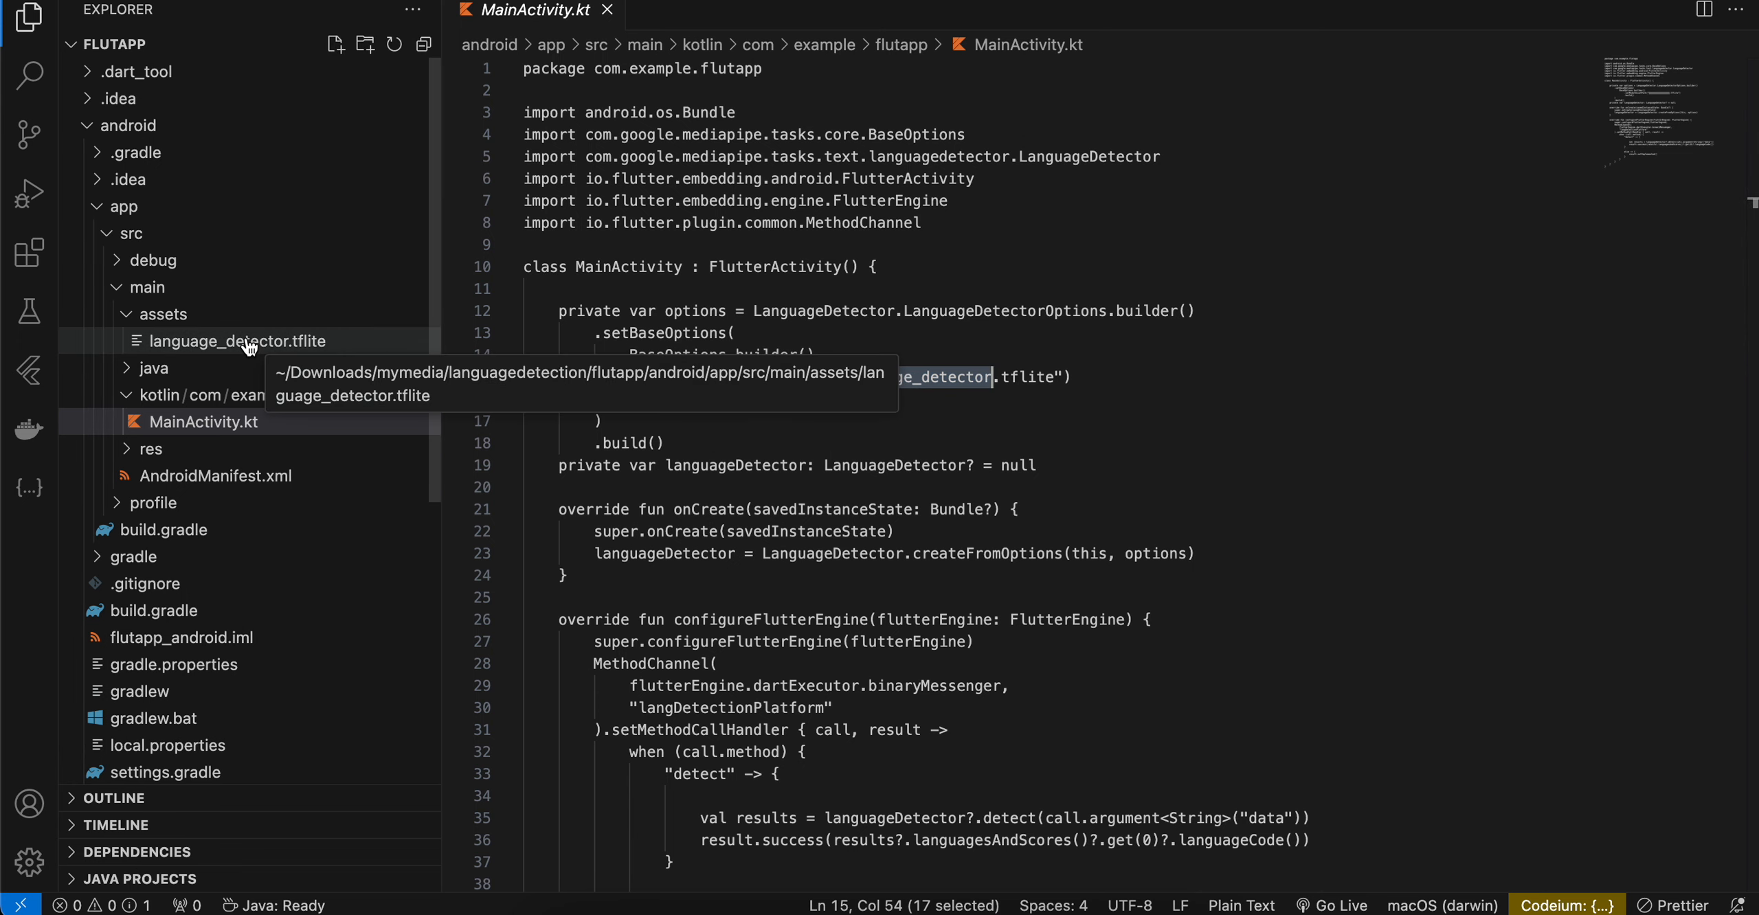
scroll(down, 3)
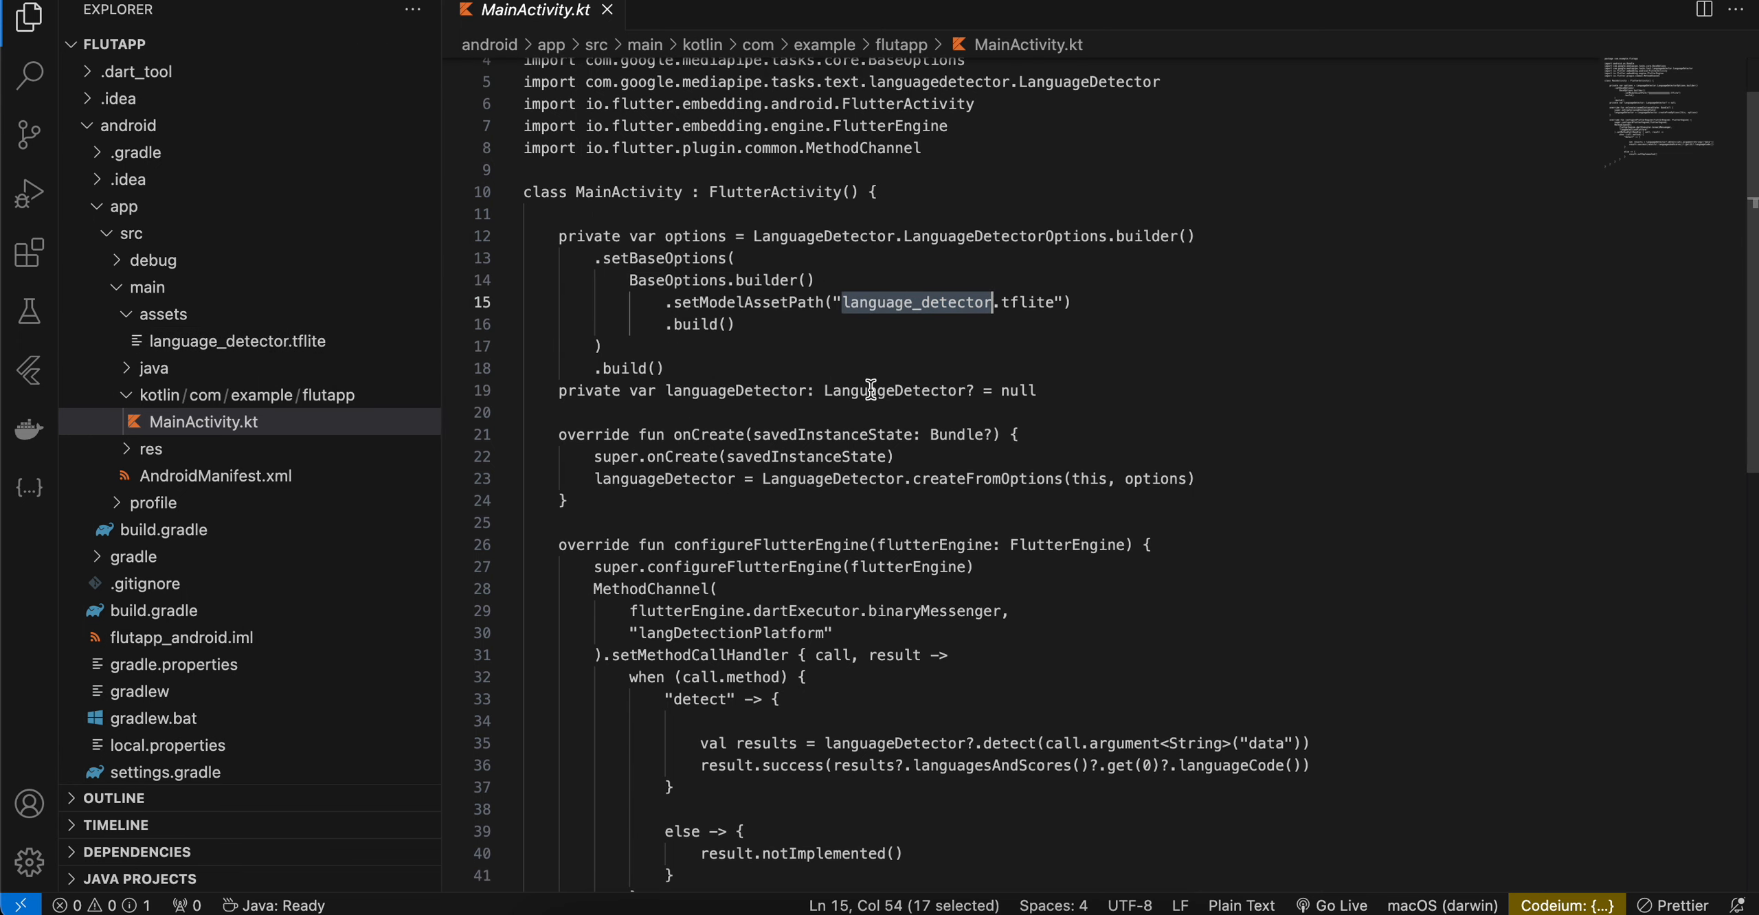
double_click(894, 390)
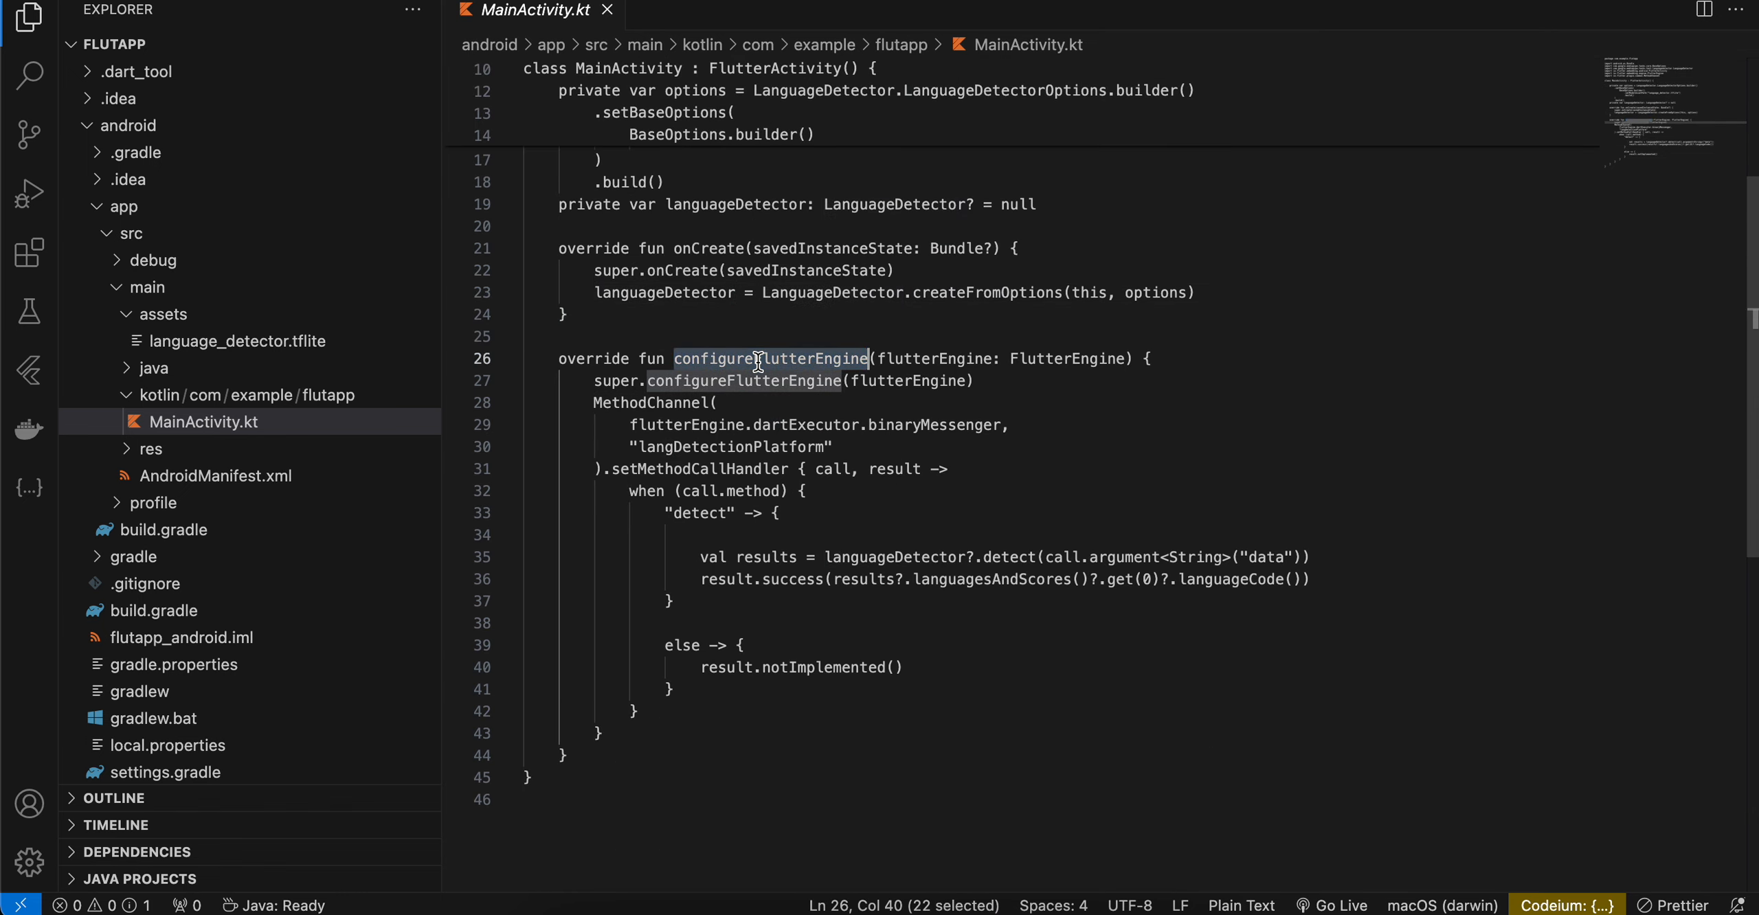
mouse_move(779, 455)
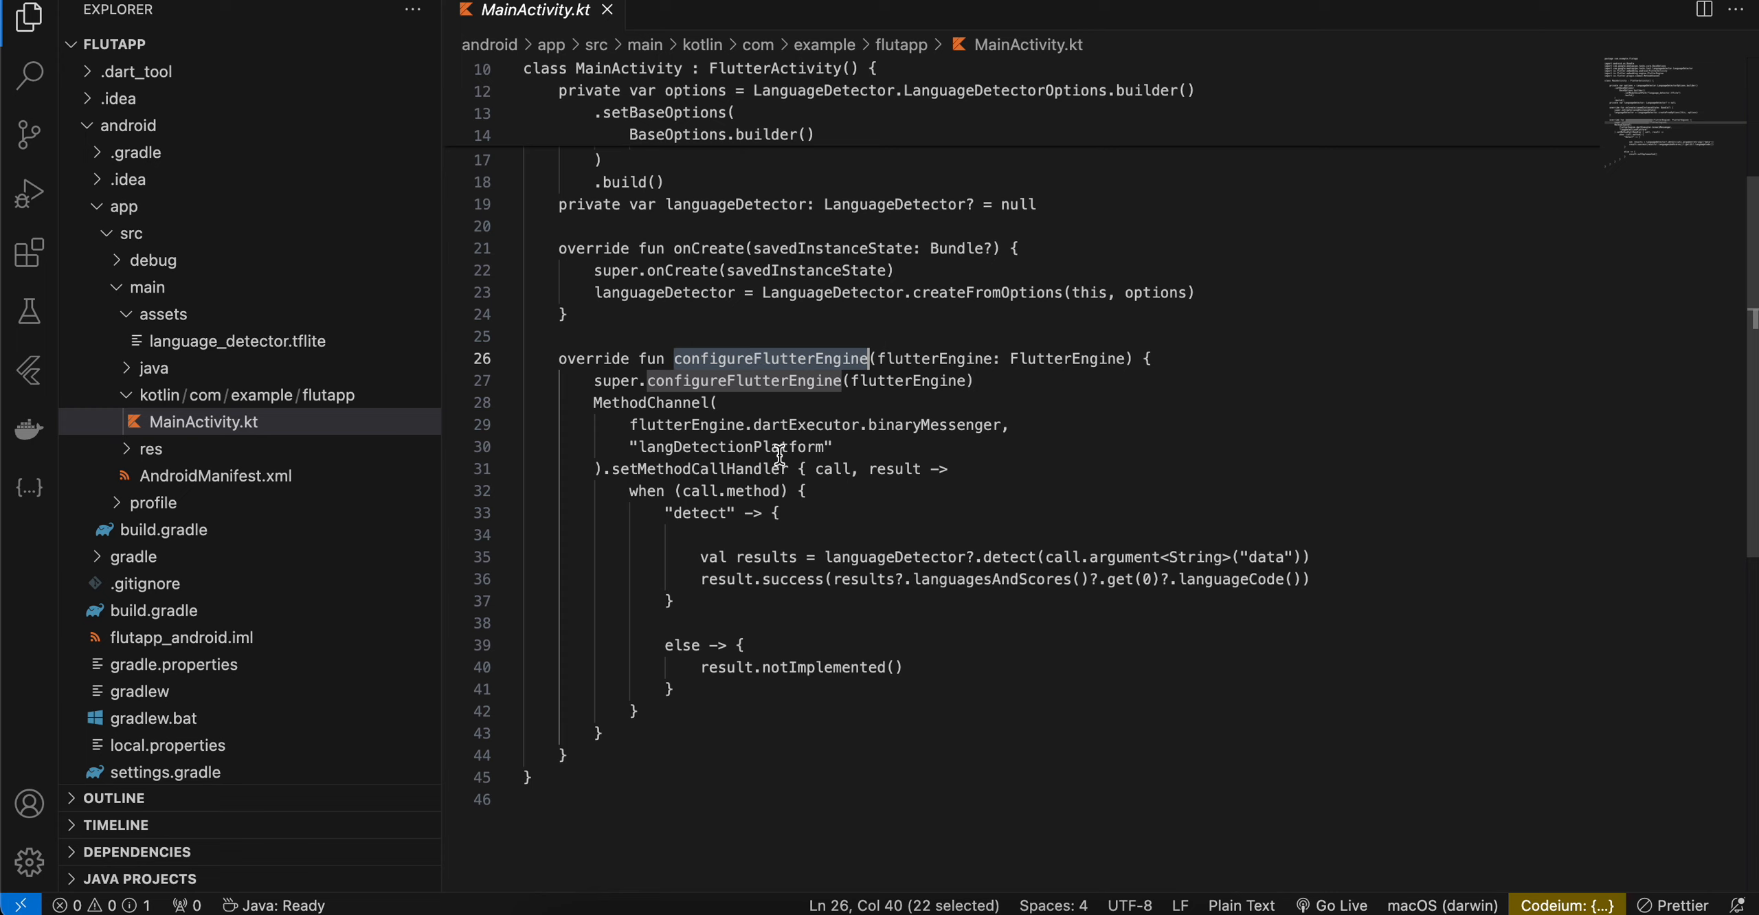
double_click(730, 447)
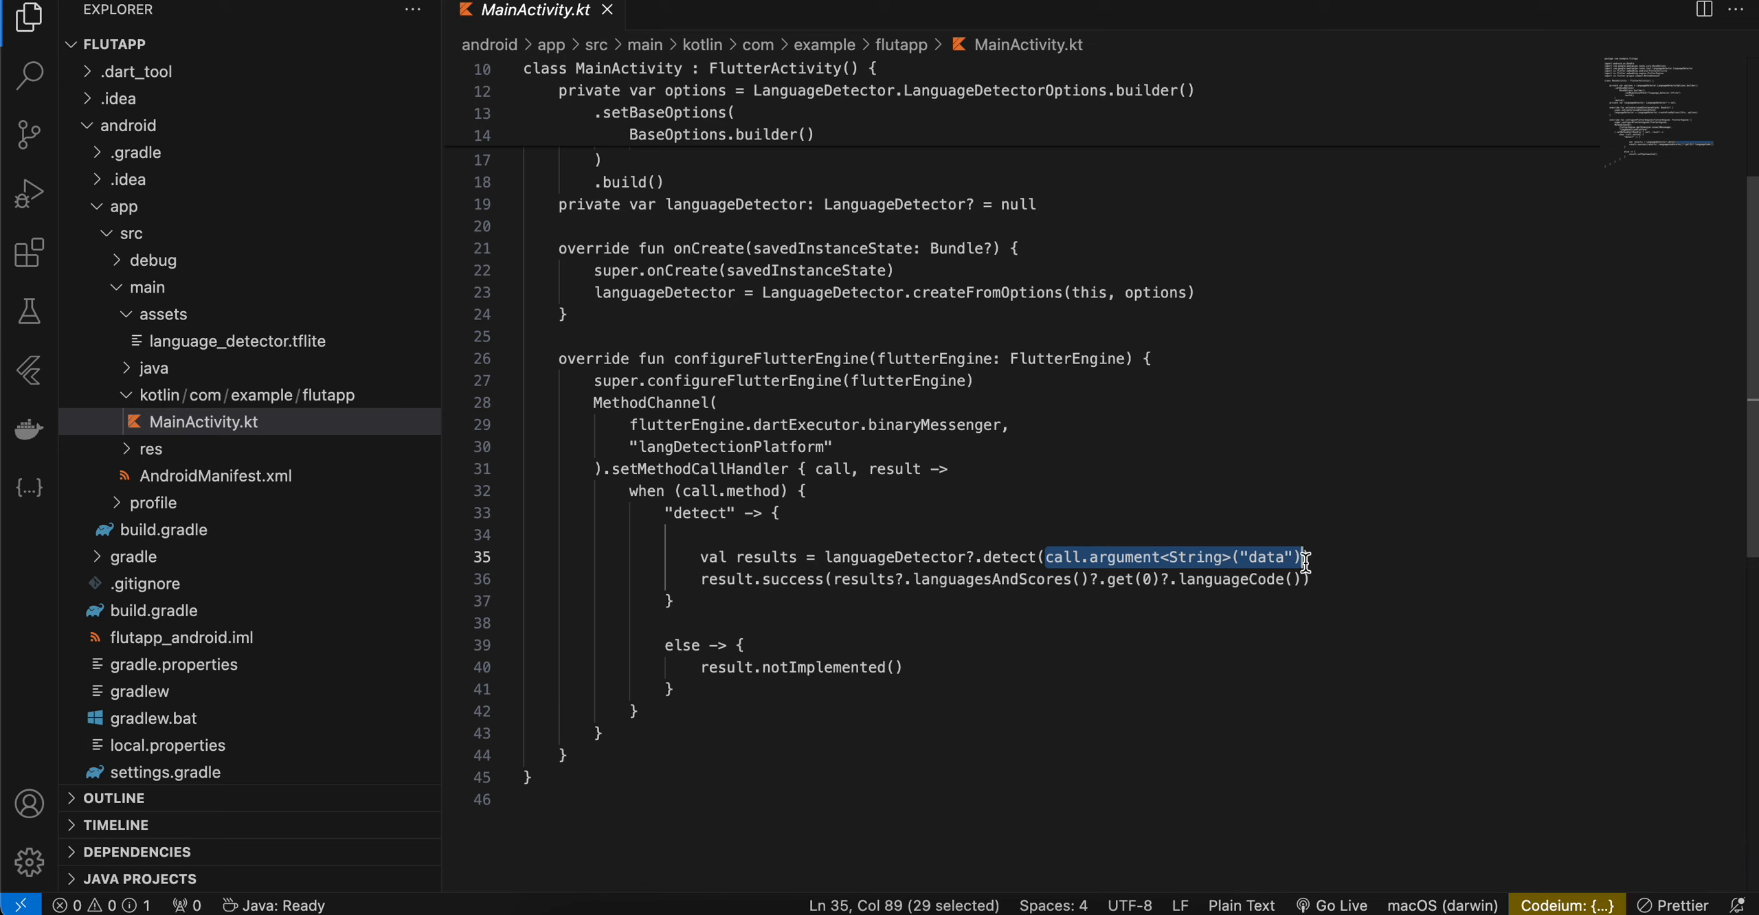
mouse_move(870, 595)
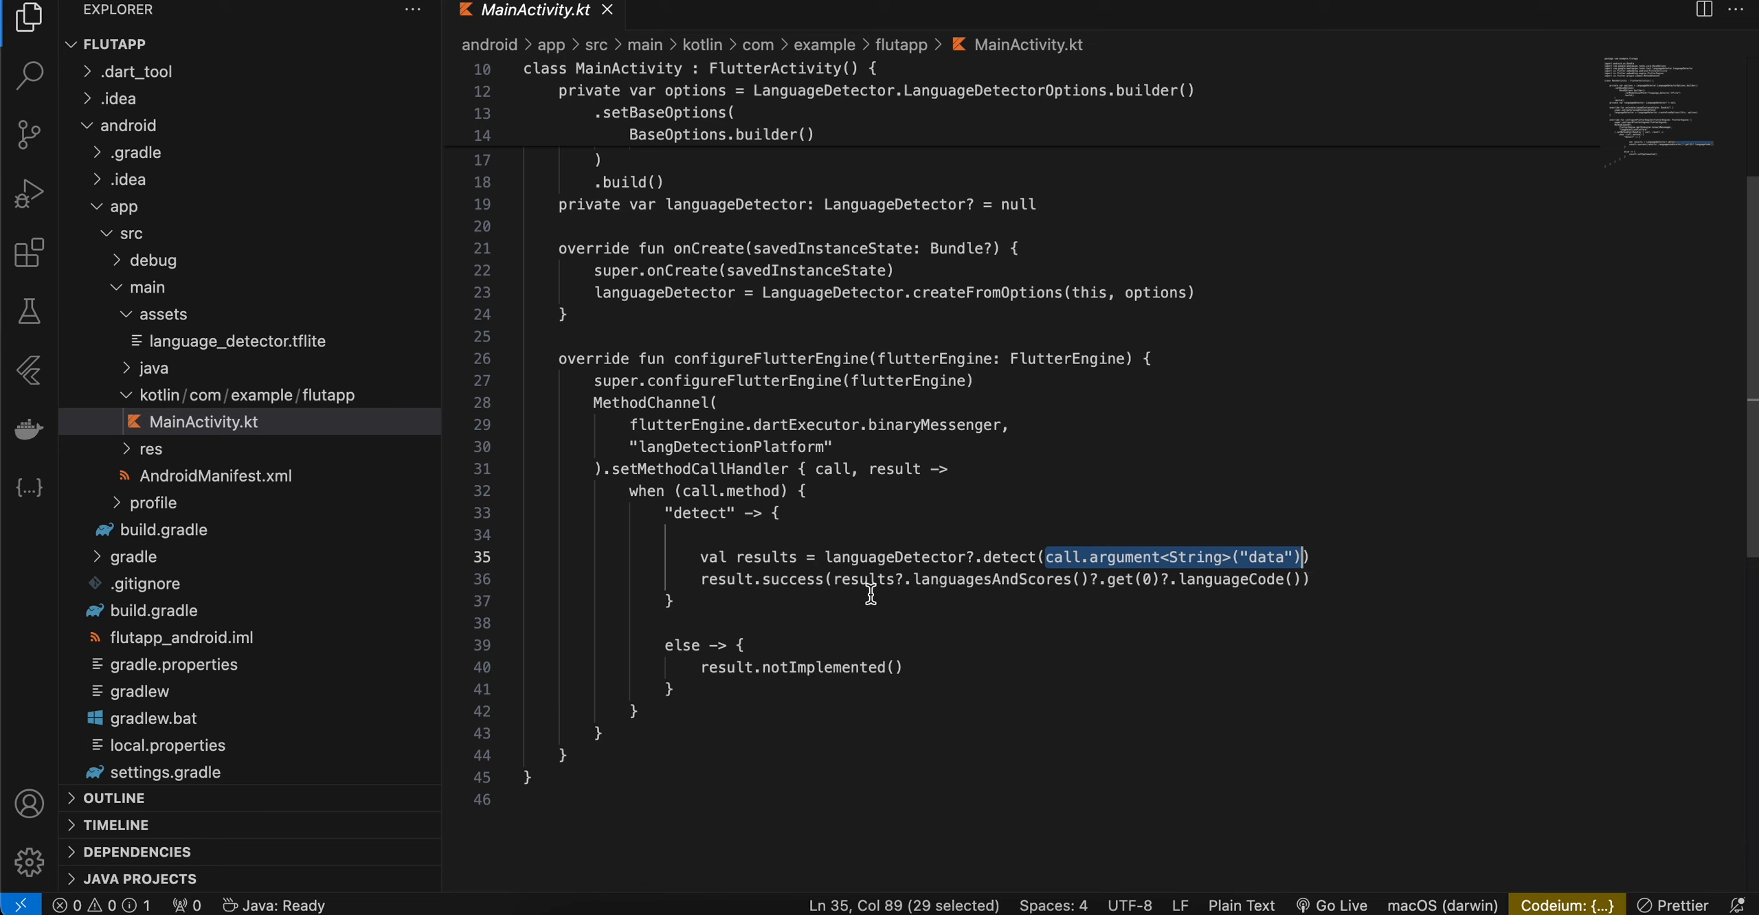
double_click(766, 558)
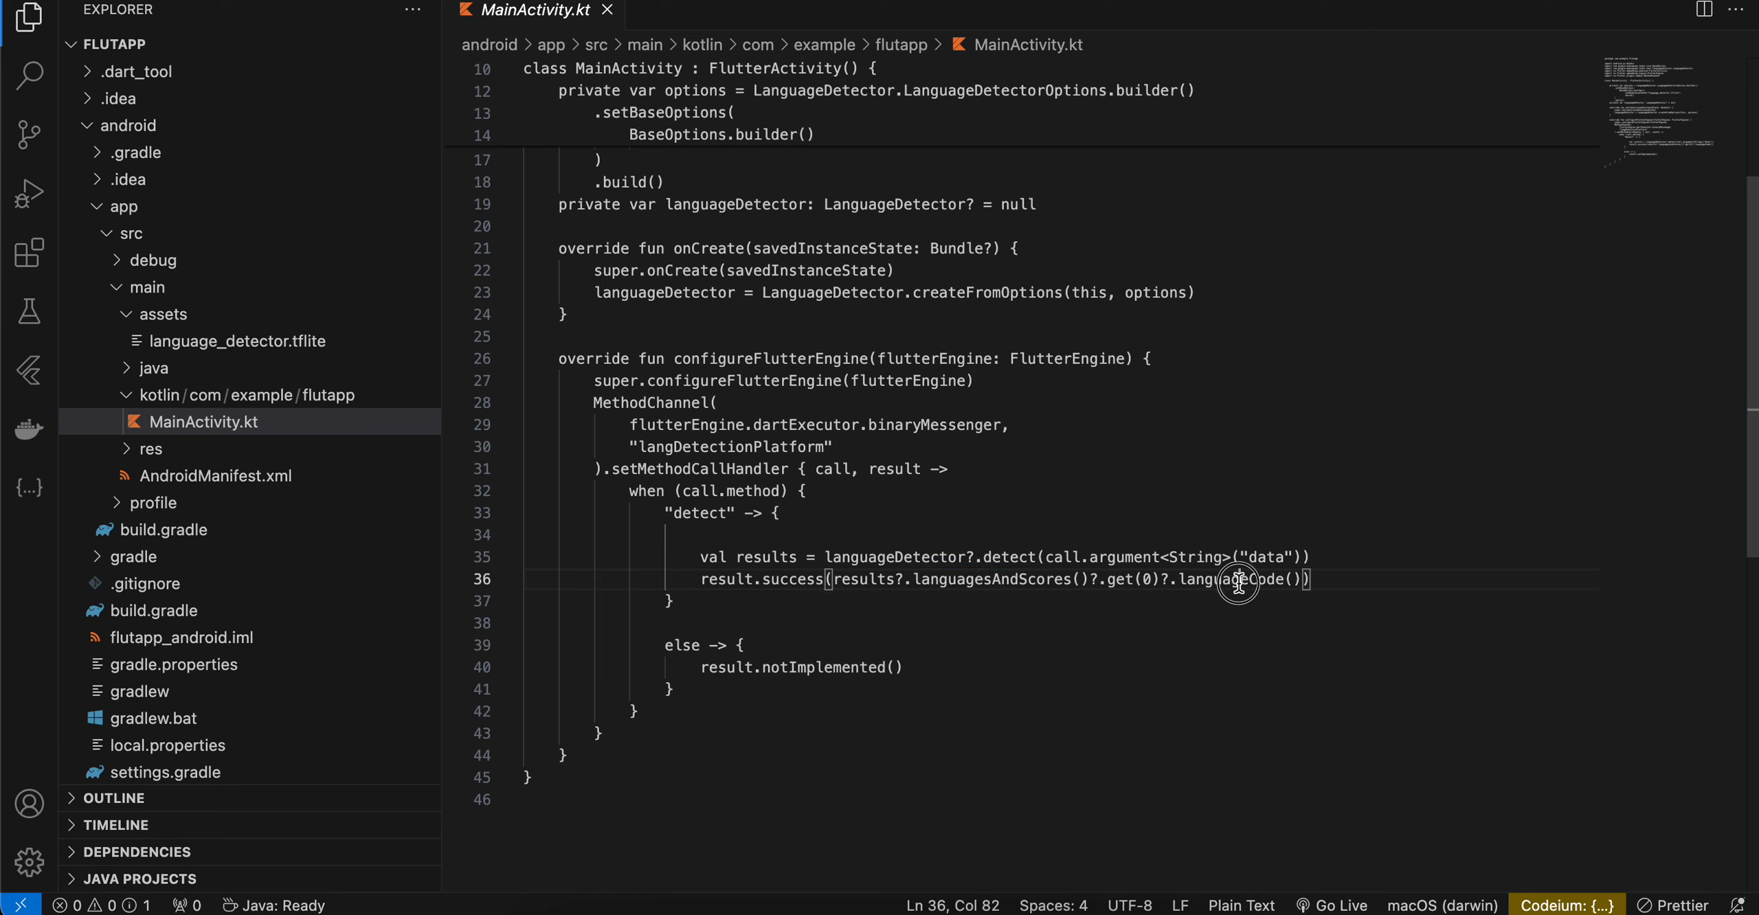
double_click(1231, 579)
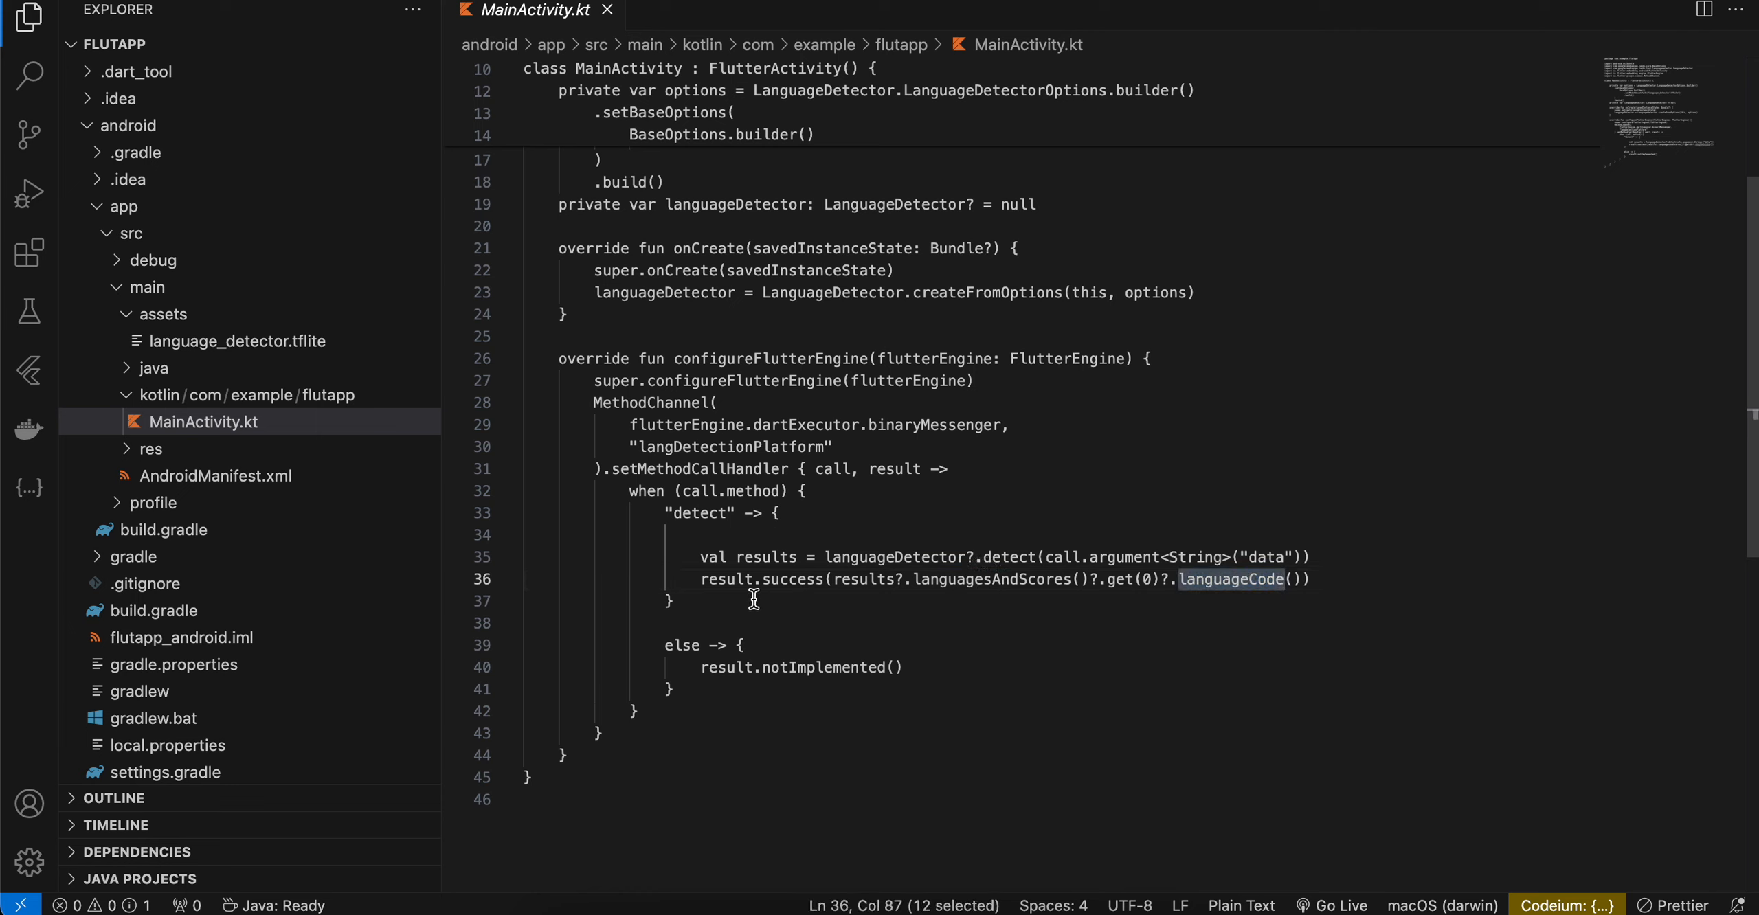